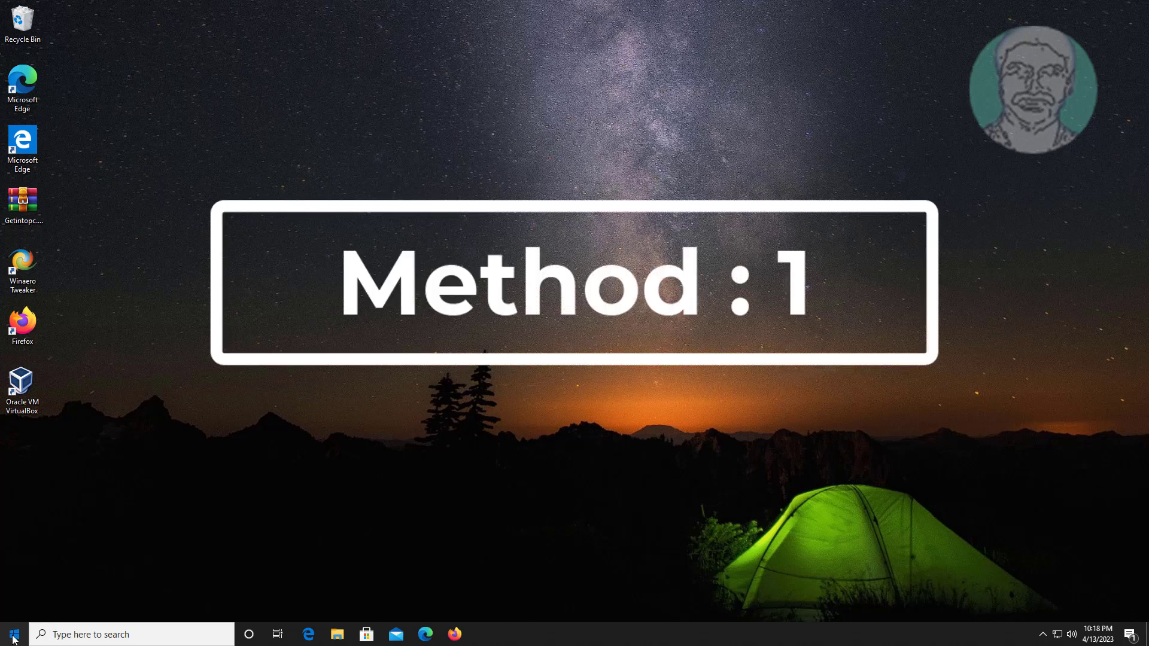
Reach Update & Security > Recovery and restart the PC into Advanced startup
left_click(13, 635)
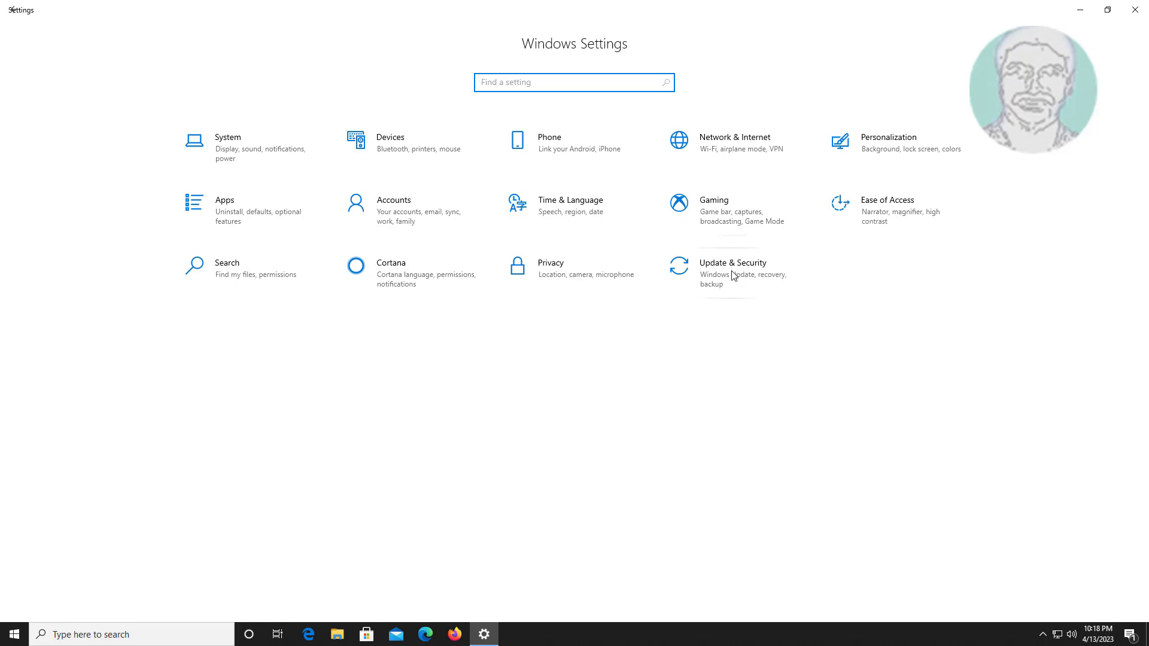
mouse_move(733, 279)
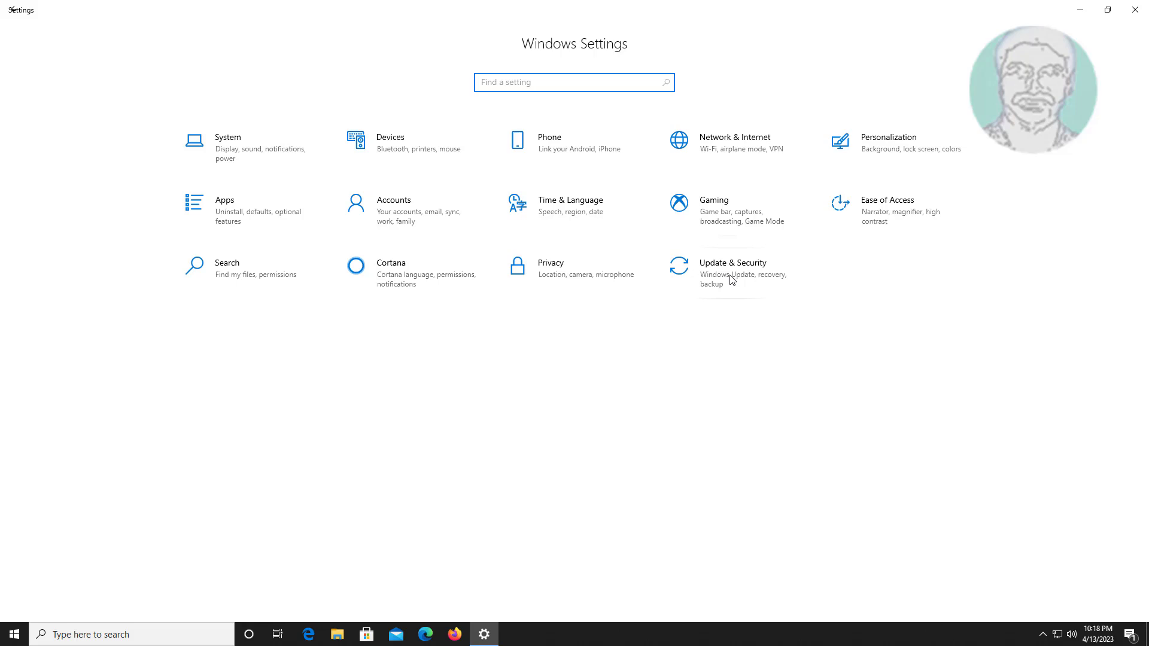
left_click(732, 262)
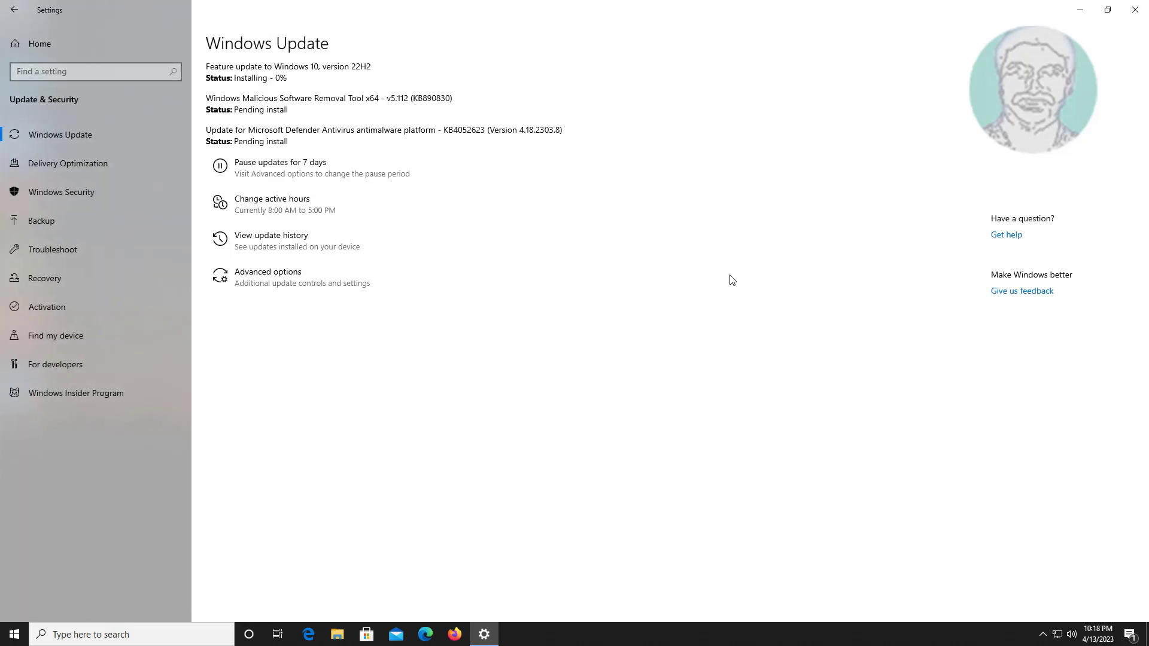
left_click(44, 277)
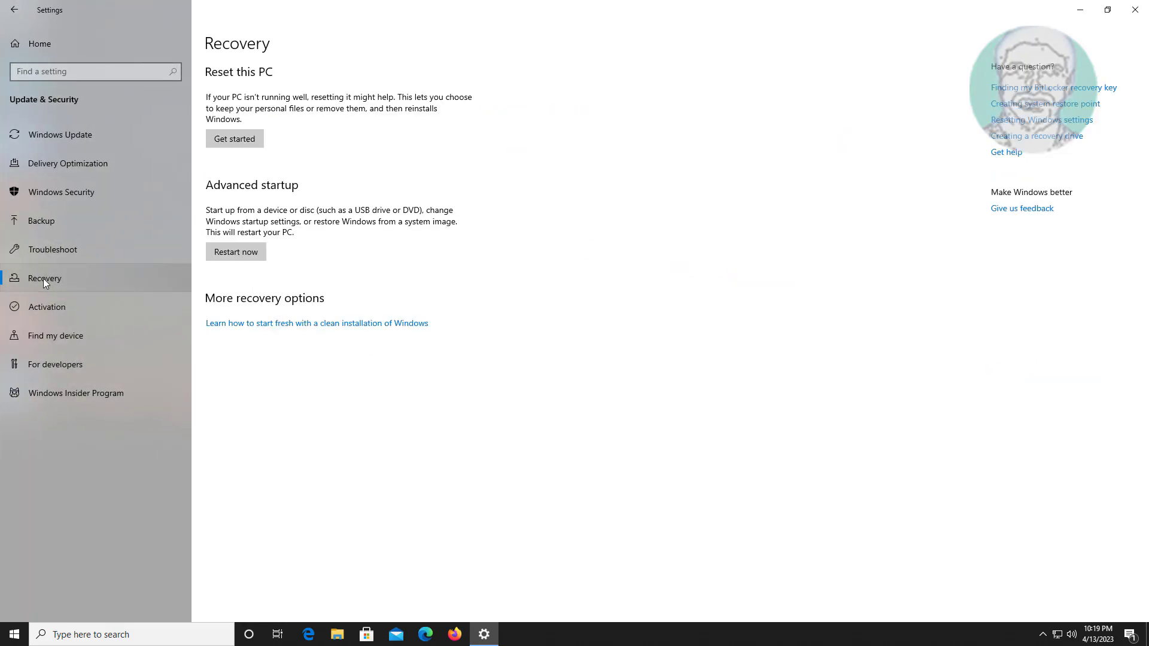
mouse_move(655, 326)
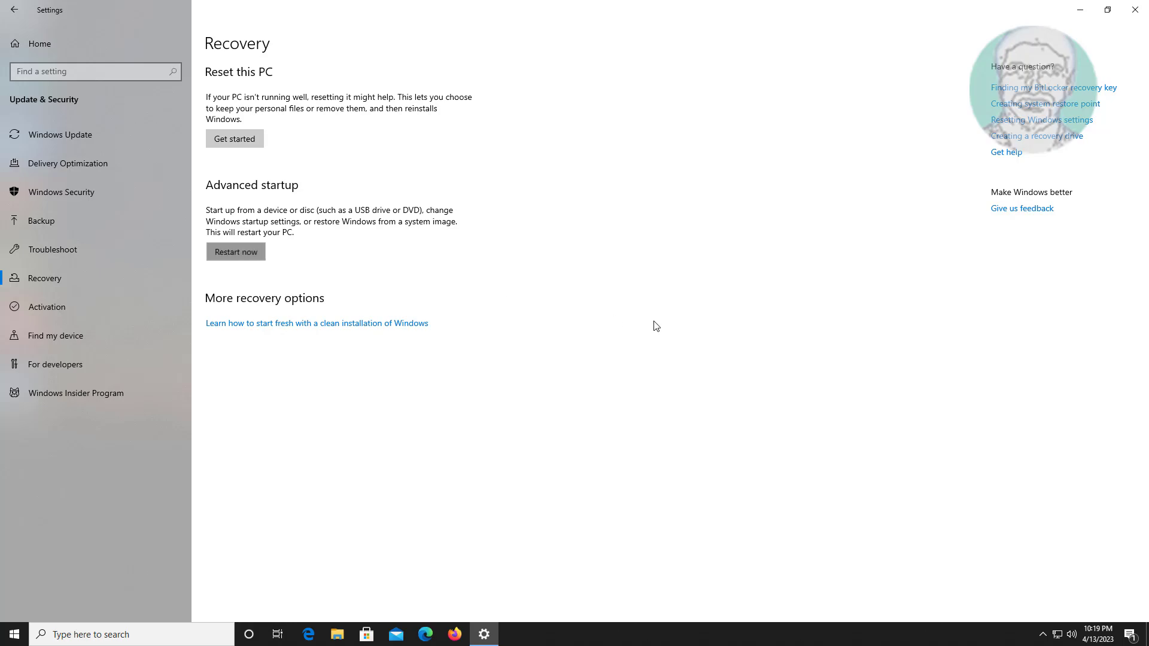
left_click(235, 251)
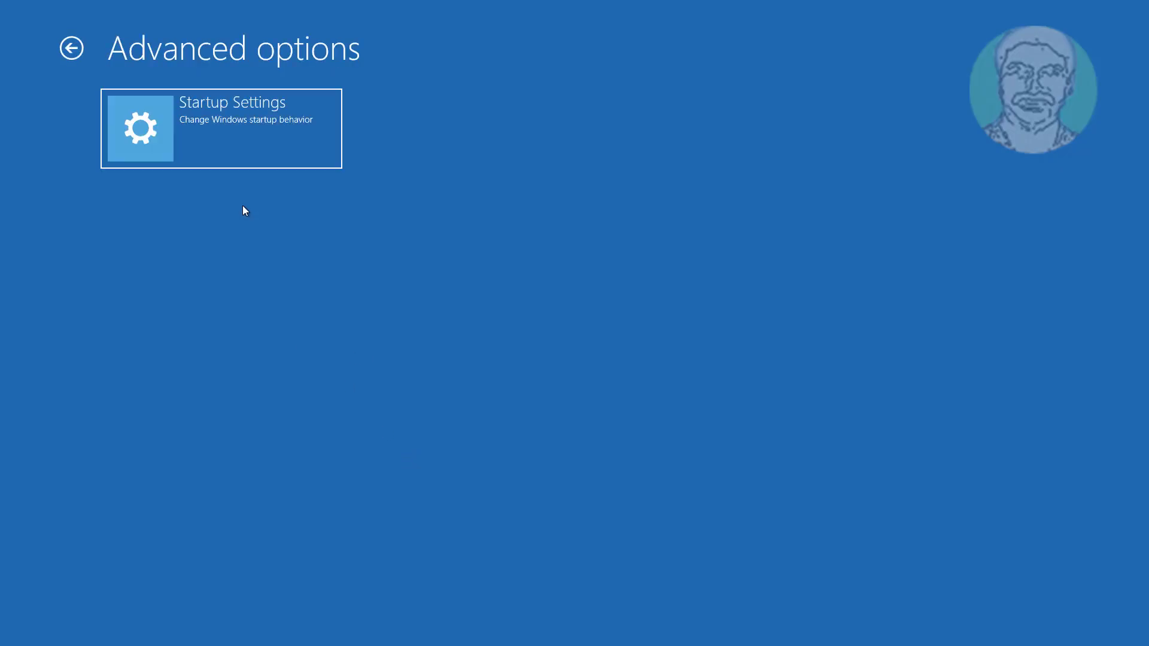
Restart through Startup Settings and sign back in with the password
left_click(221, 128)
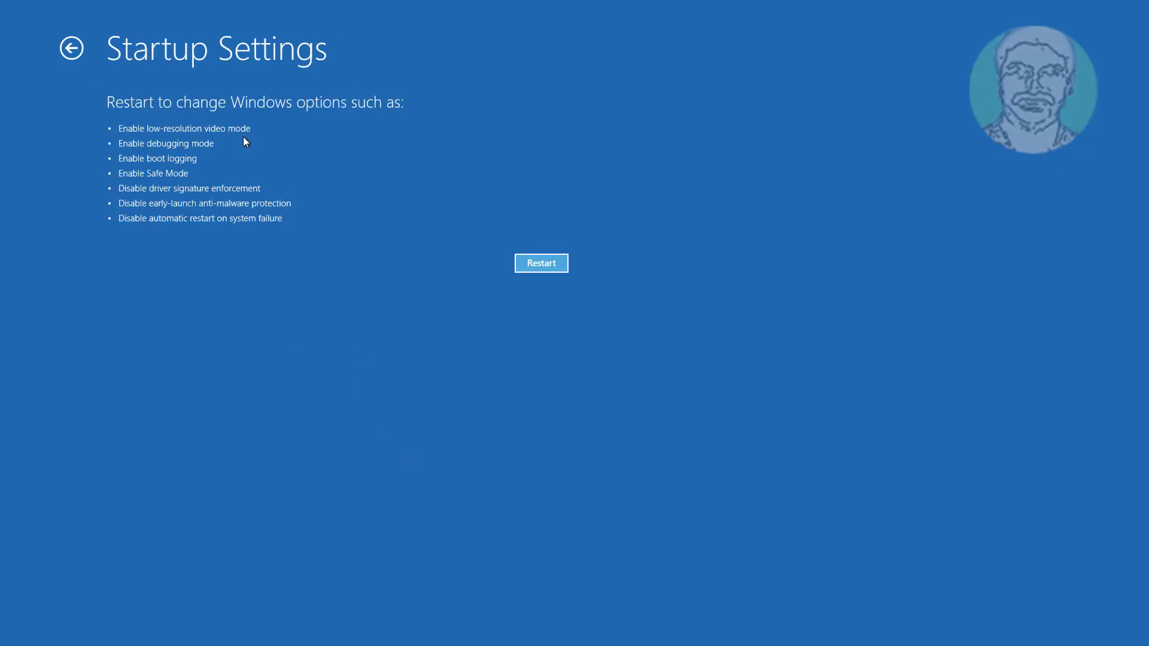
left_click(540, 264)
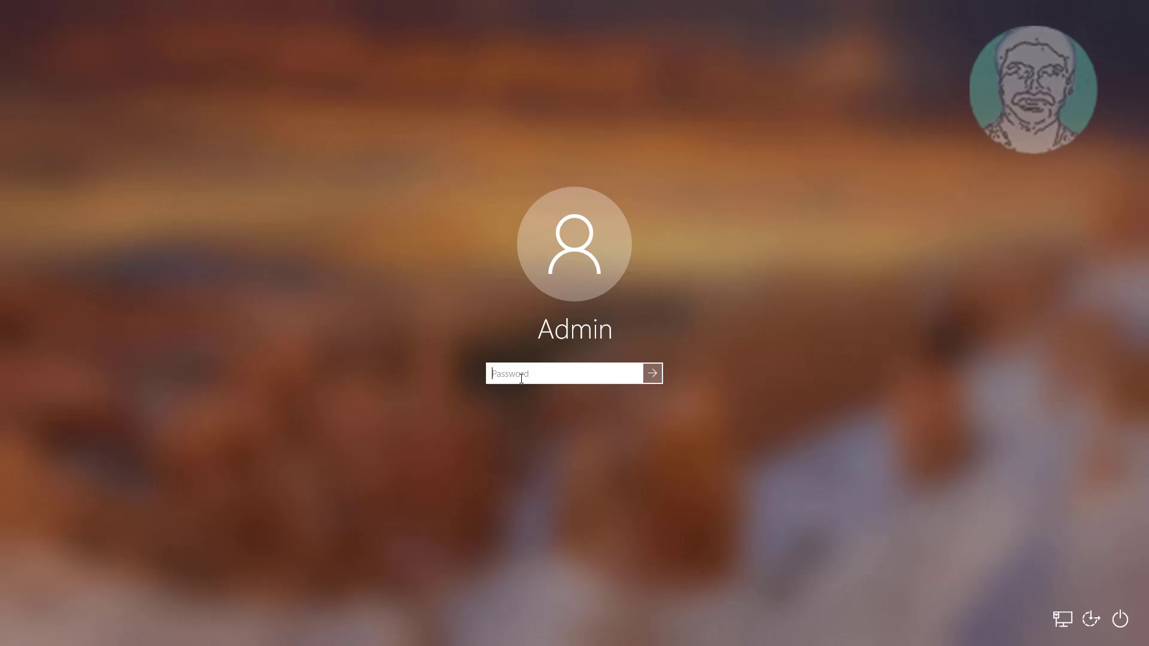
type("password")
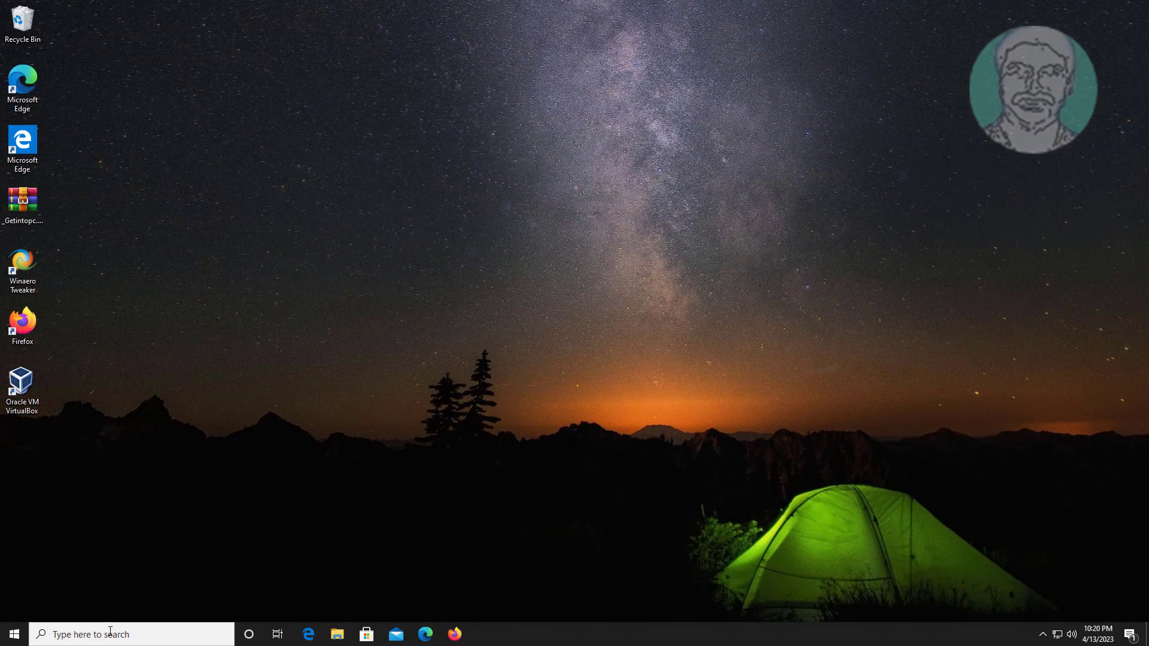
Search 'advanced system settings' from the taskbar to reach System Properties' Advanced tab
type("ad")
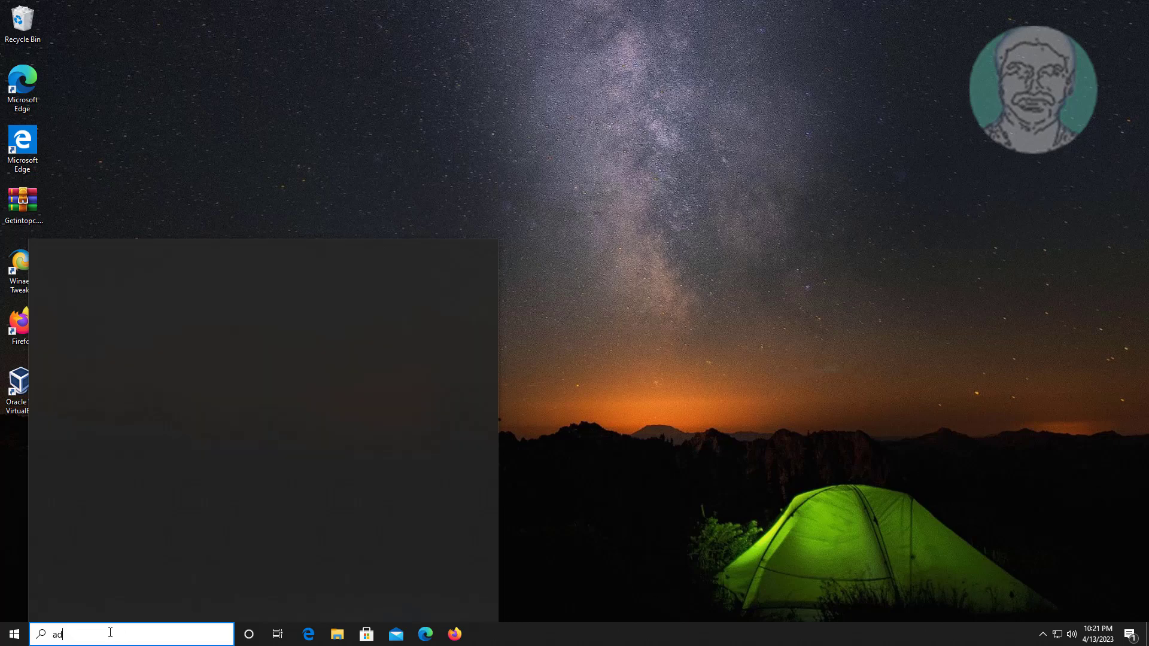
type("vanced")
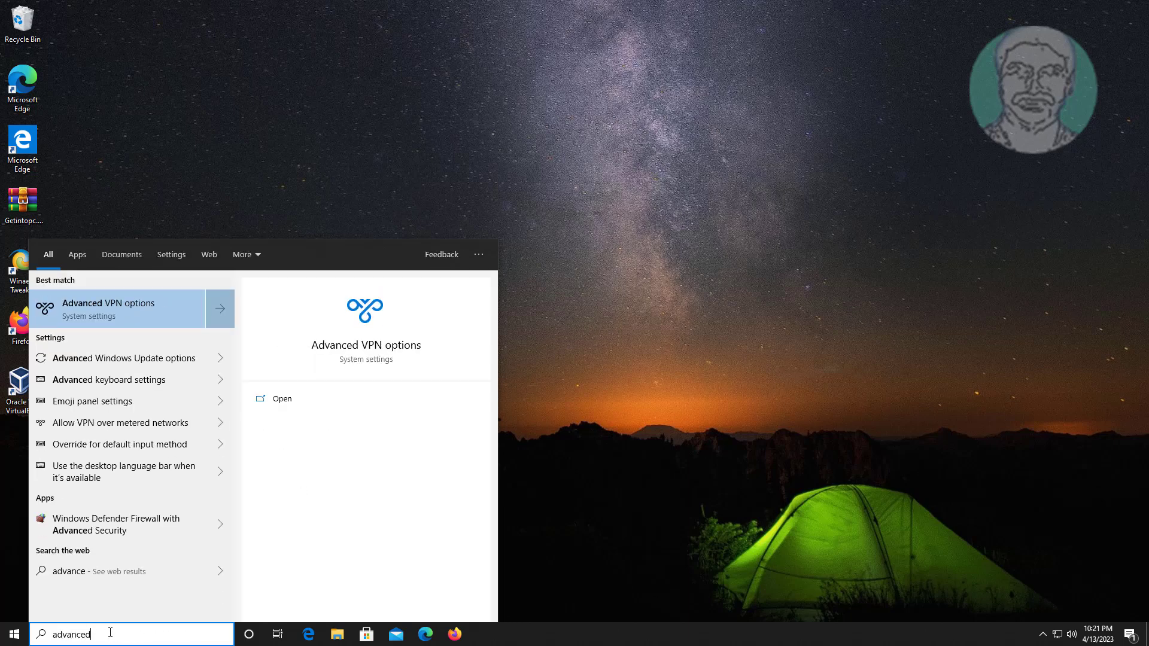
type("system se")
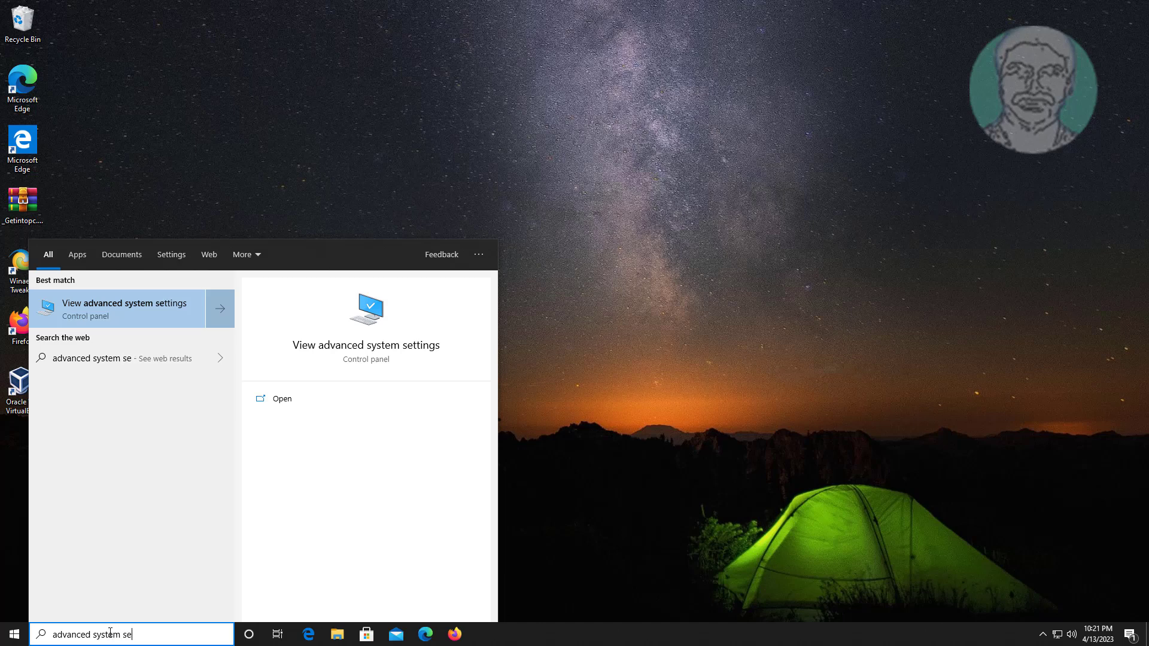
type("ttings")
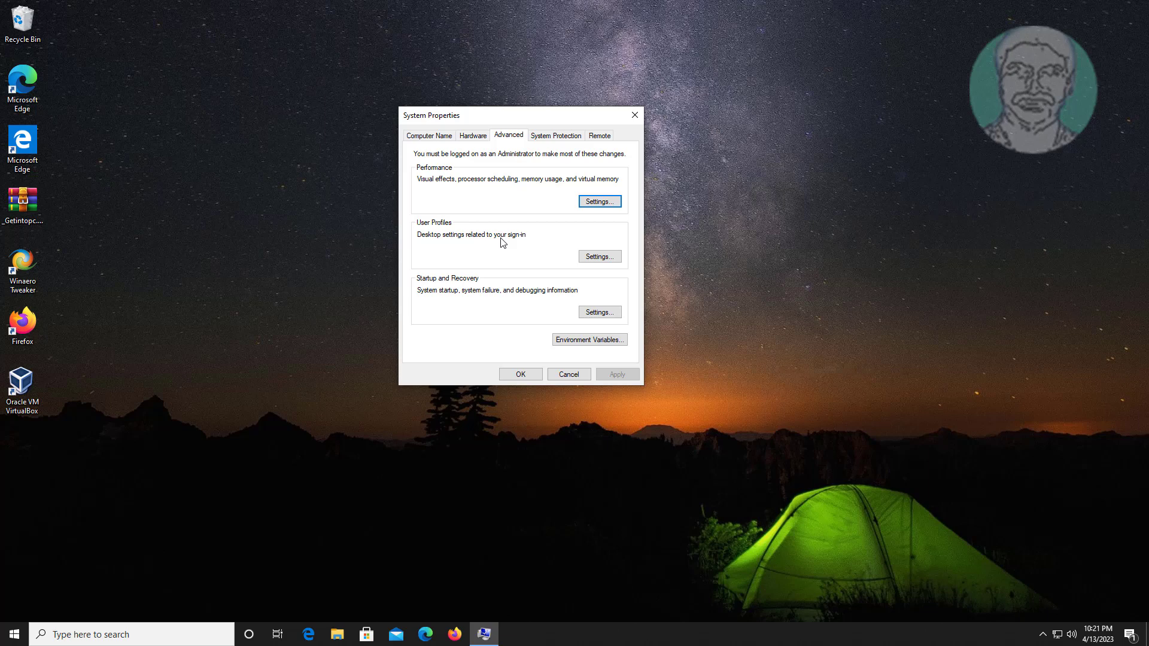
mouse_move(443, 198)
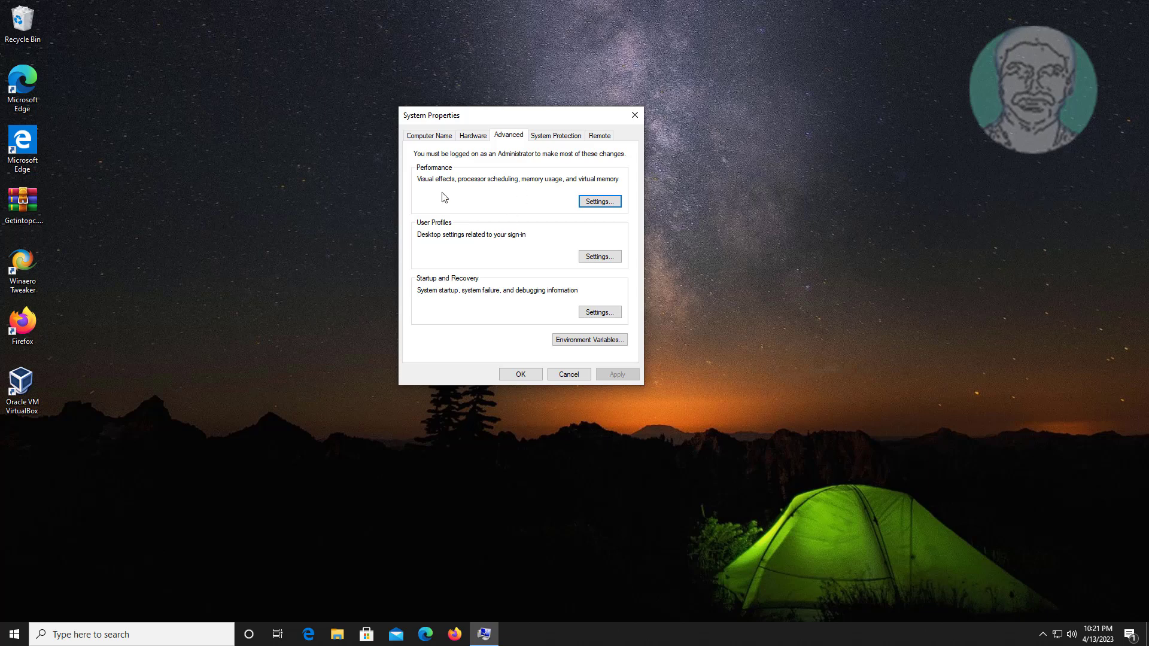
In Performance Options' virtual memory settings, untick automatic paging file management for all drives
left_click(598, 201)
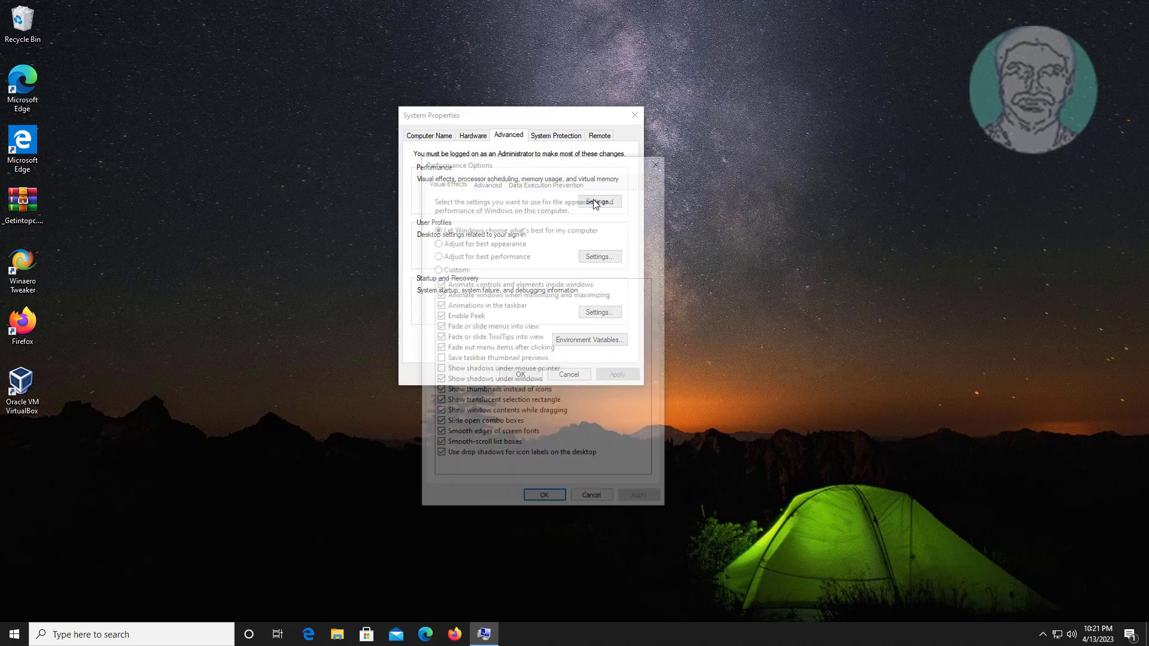
left_click(486, 181)
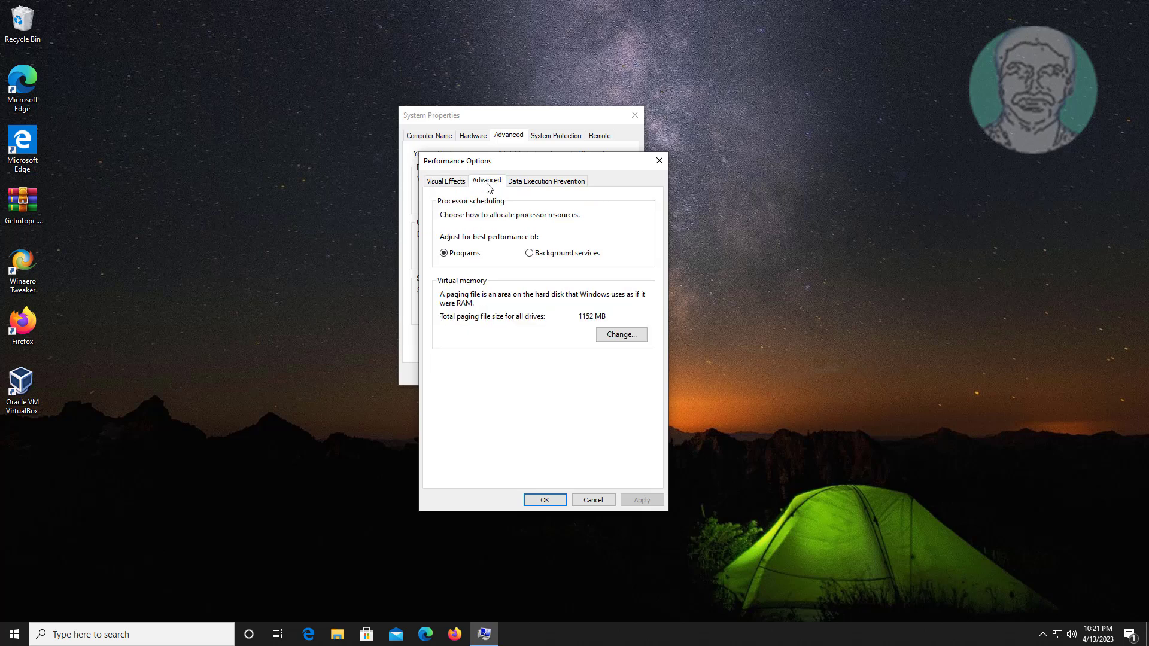
mouse_move(460, 347)
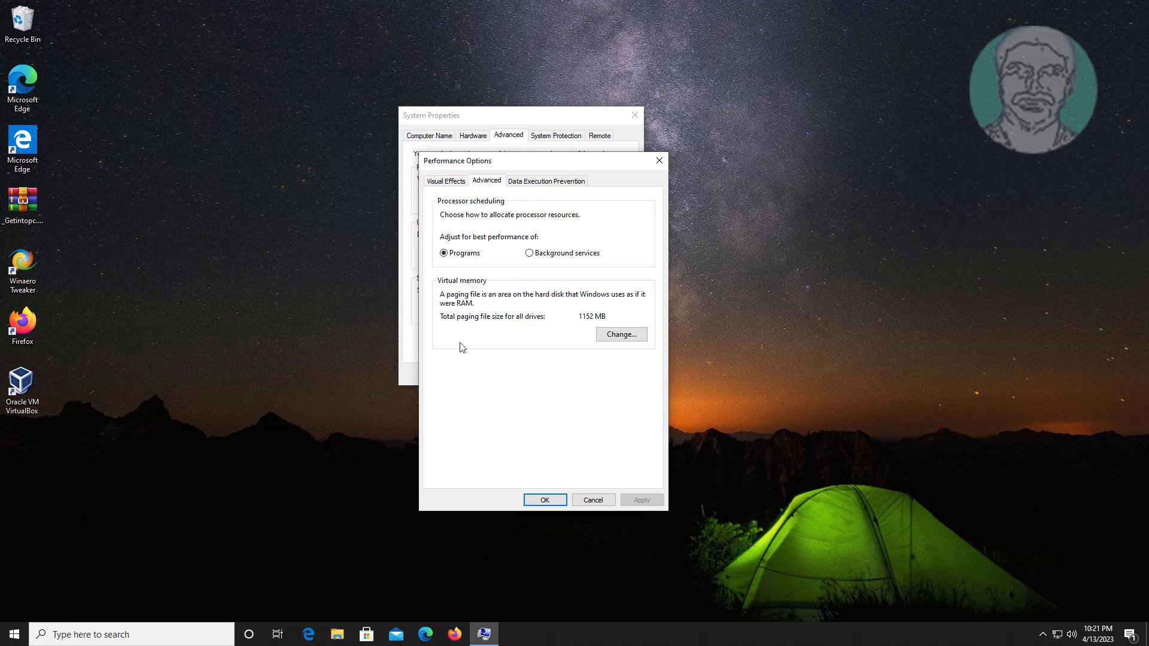
left_click(621, 334)
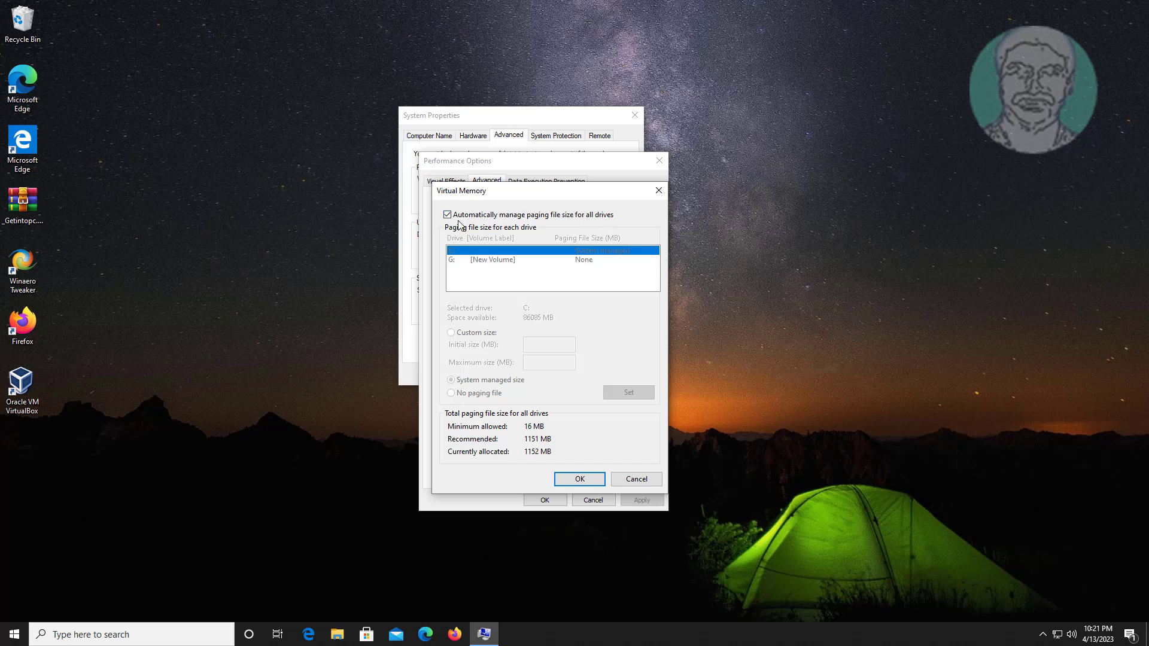
left_click(448, 214)
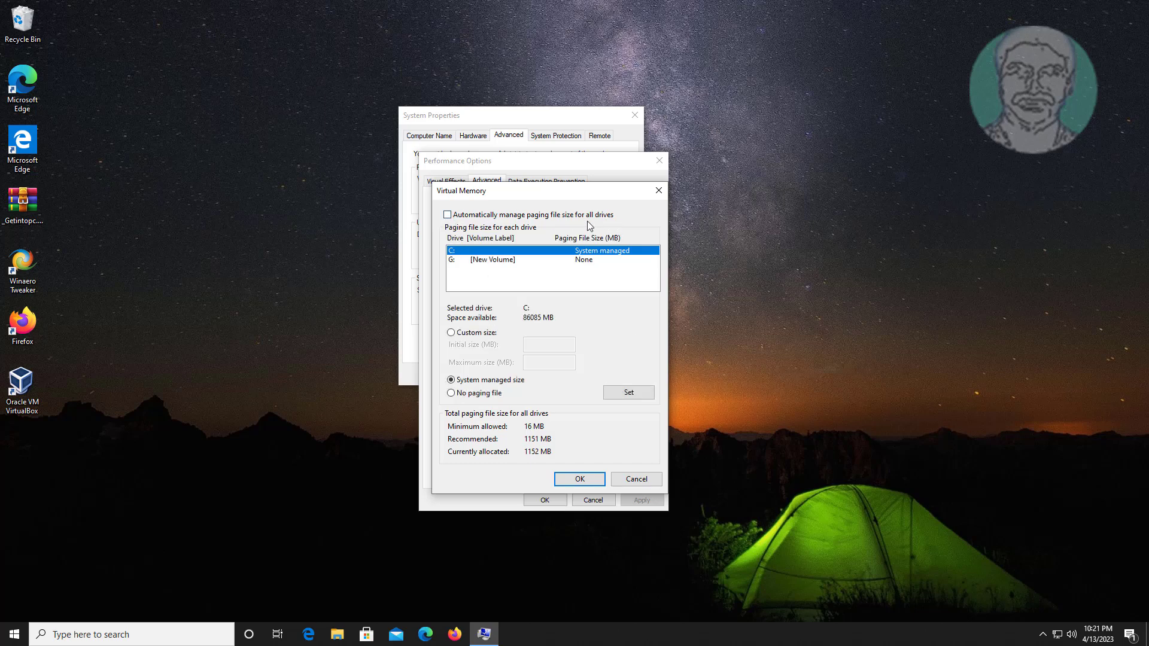
mouse_move(513, 386)
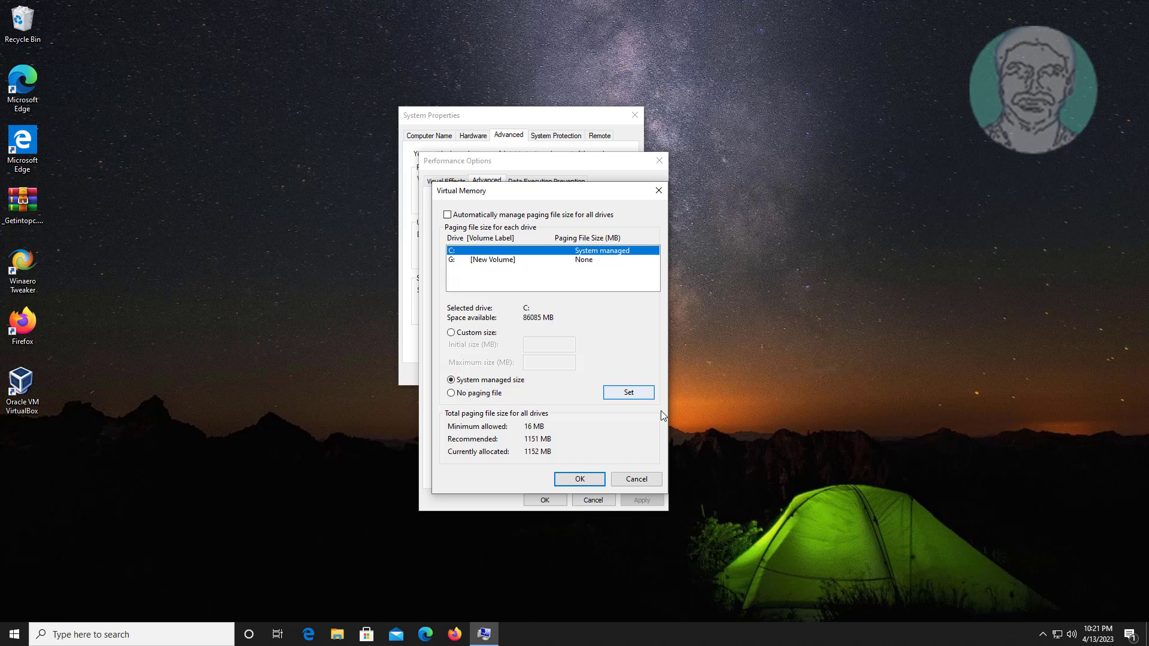
Confirm the system-managed paging file for C:, acknowledge the restart warning and apply
left_click(578, 479)
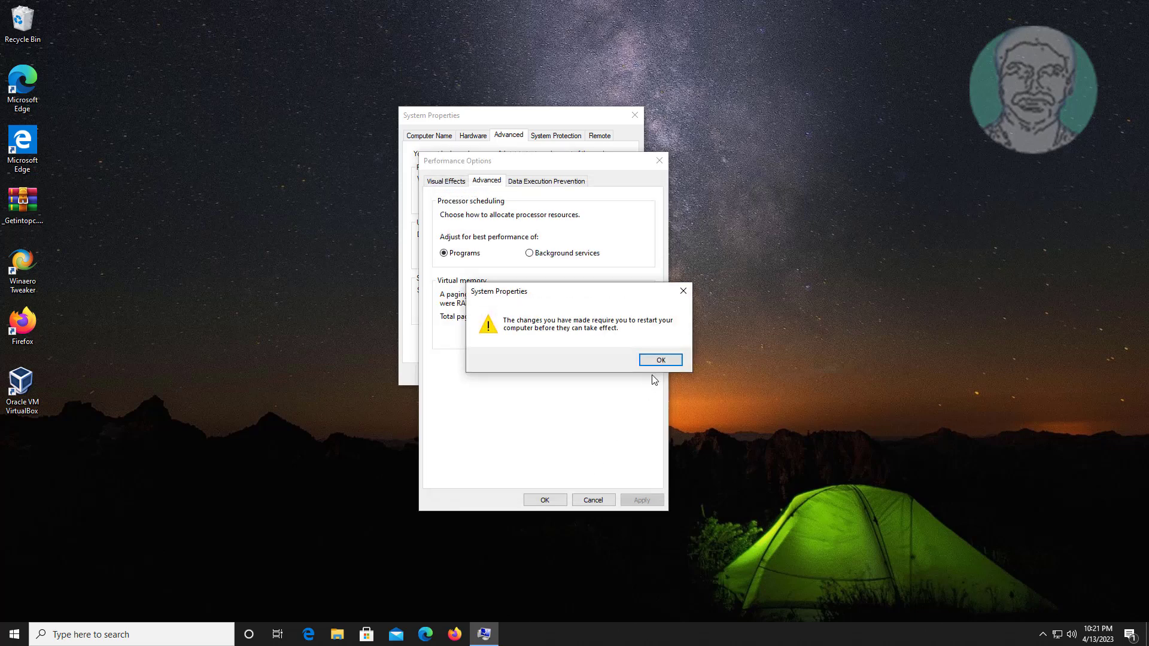
left_click(658, 360)
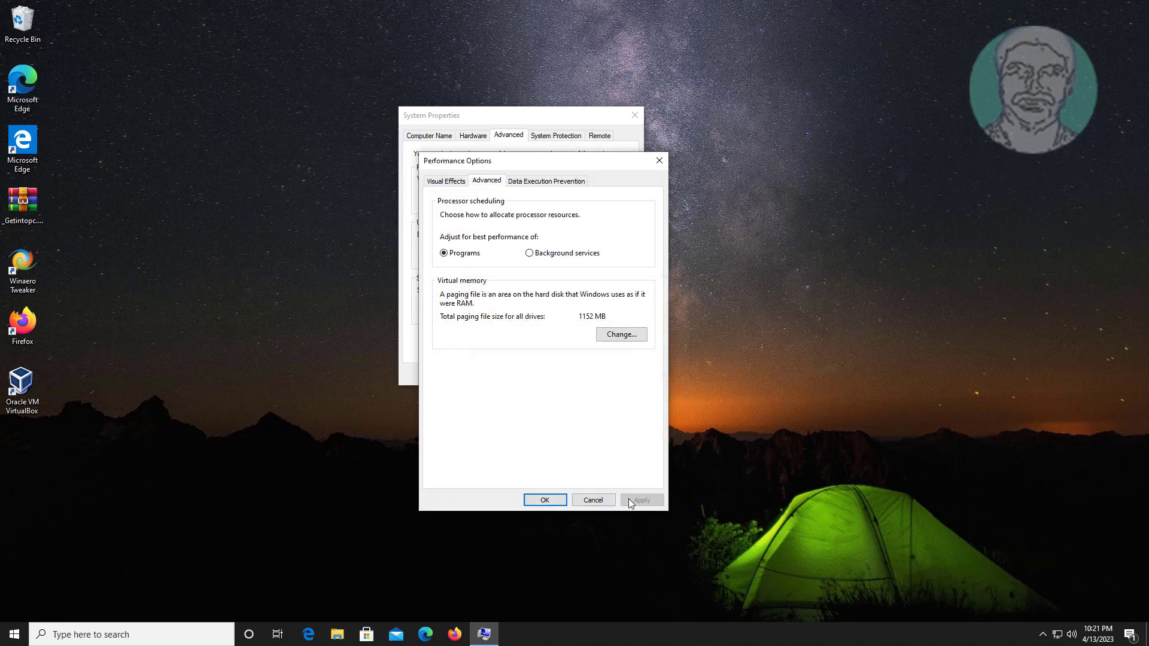
left_click(545, 499)
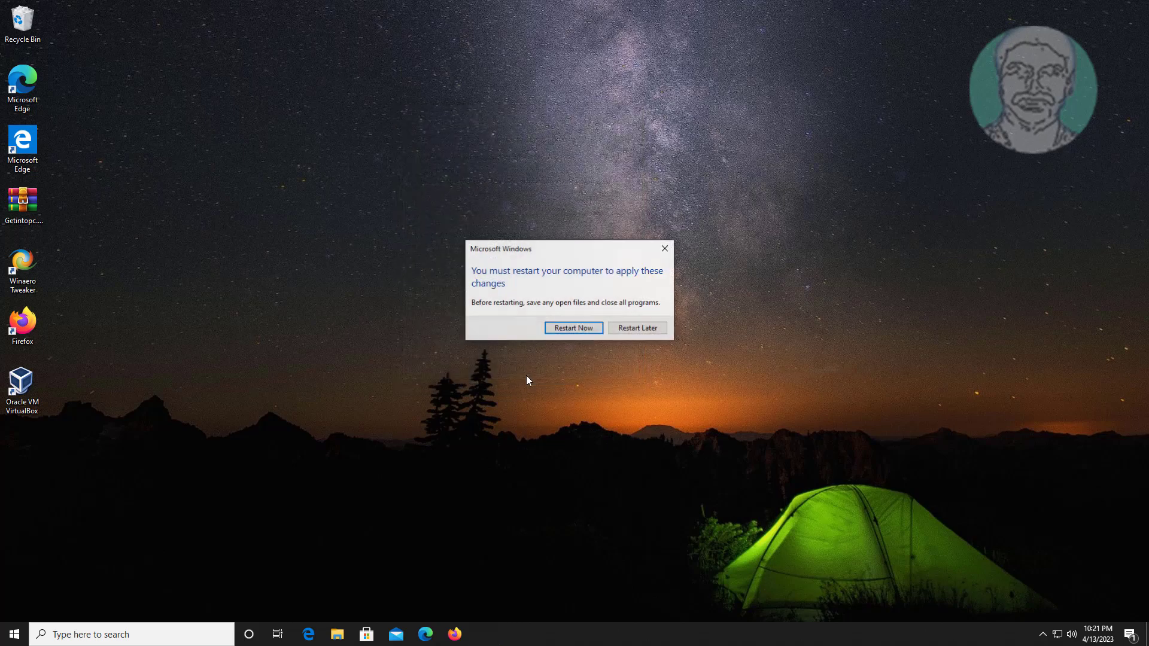
Choose Restart Later and search 'advanced system settings' again
left_click(573, 328)
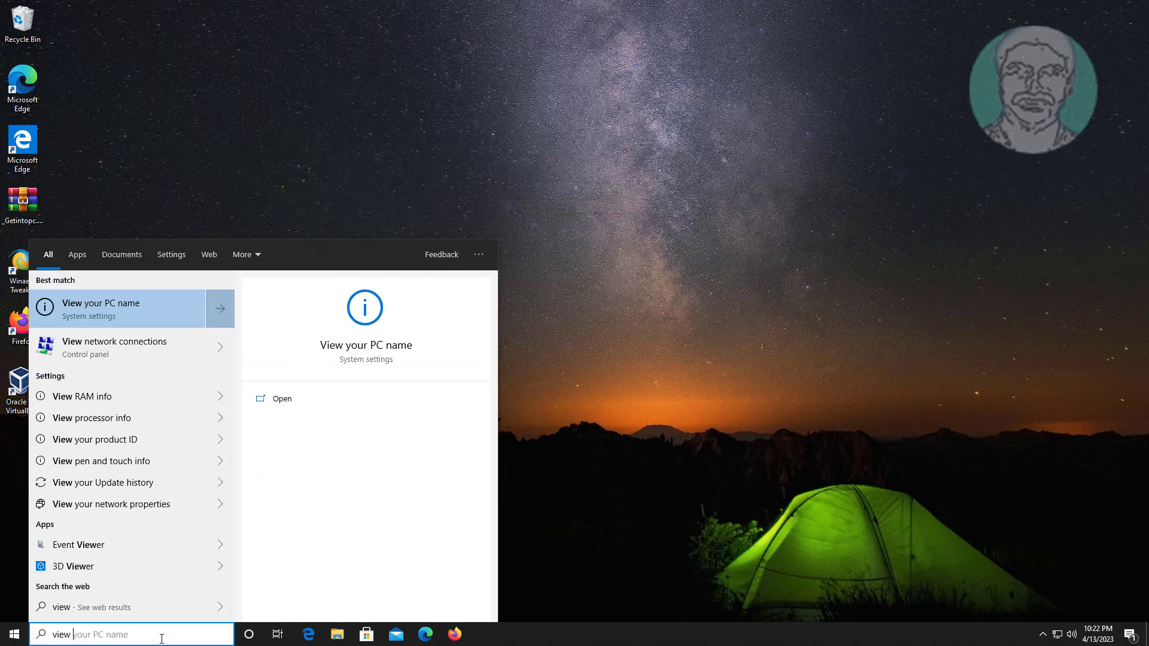
type("advanced system settings")
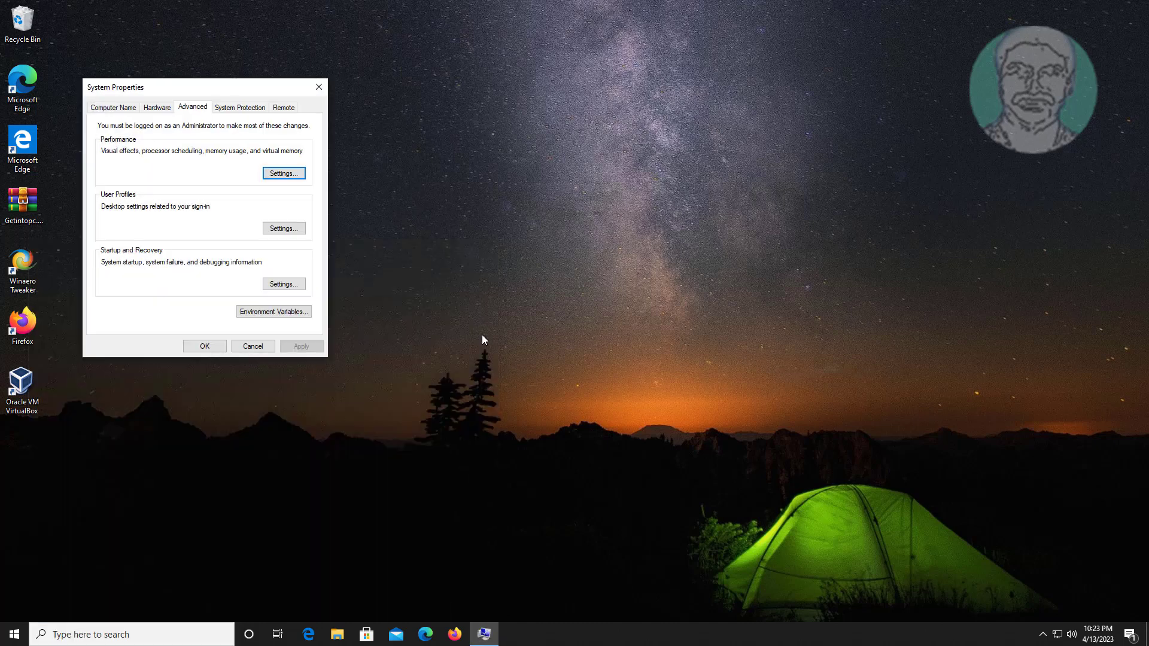
mouse_move(113, 247)
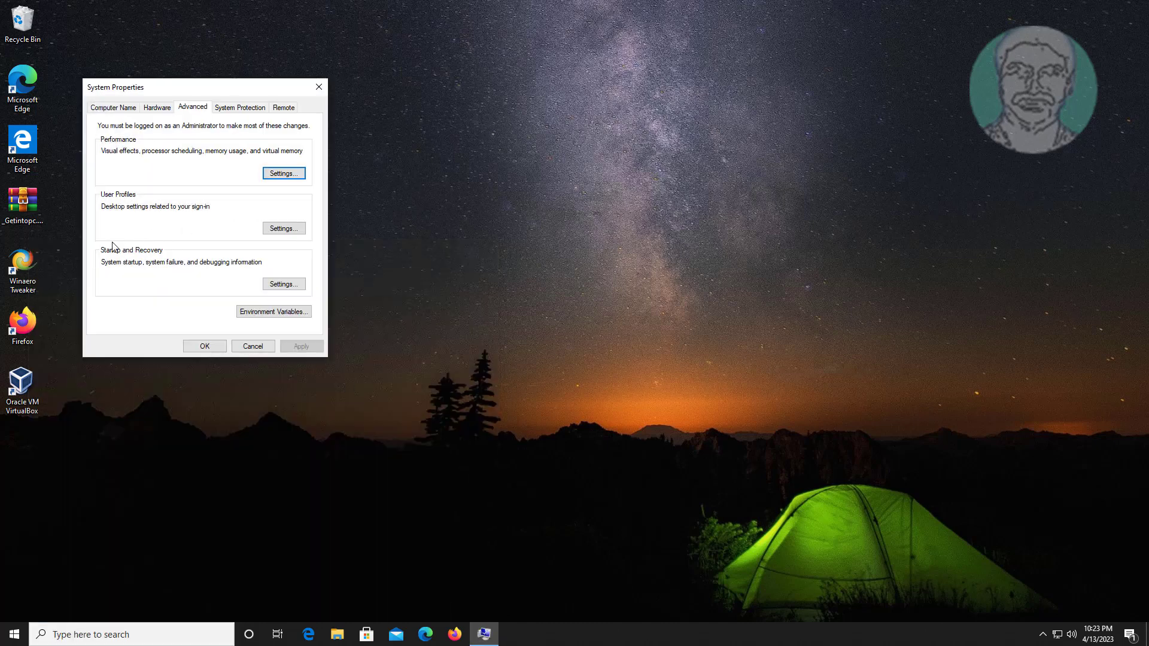
In Startup and Recovery, turn off system-log event writing and automatic restart, then confirm and close
left_click(283, 284)
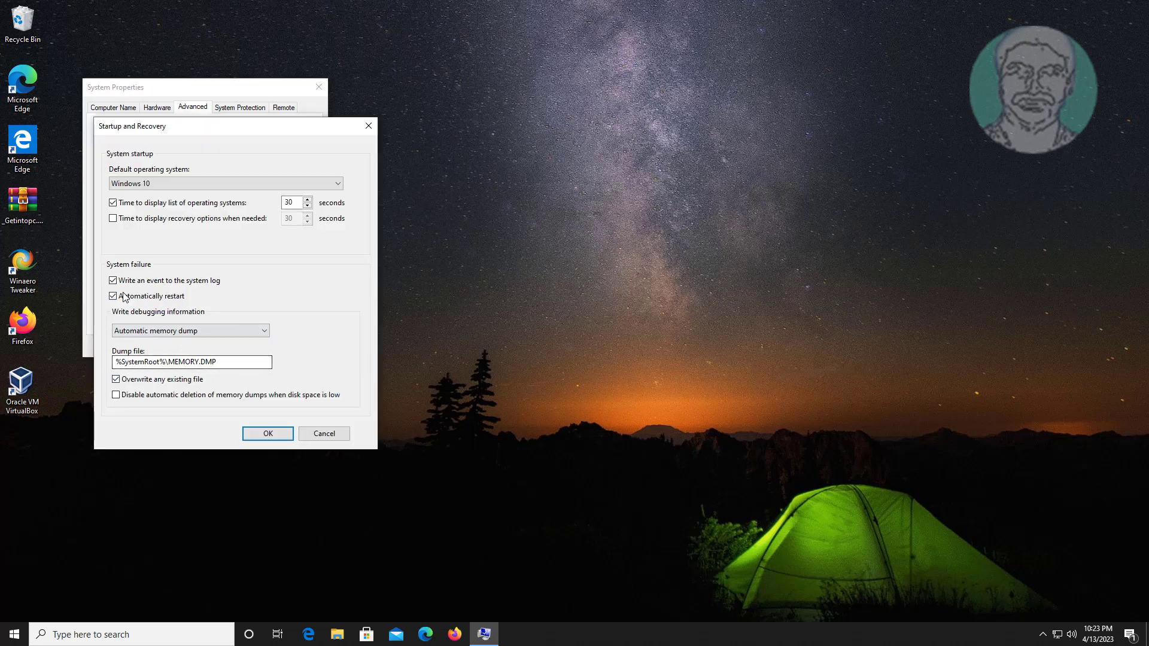
left_click(113, 280)
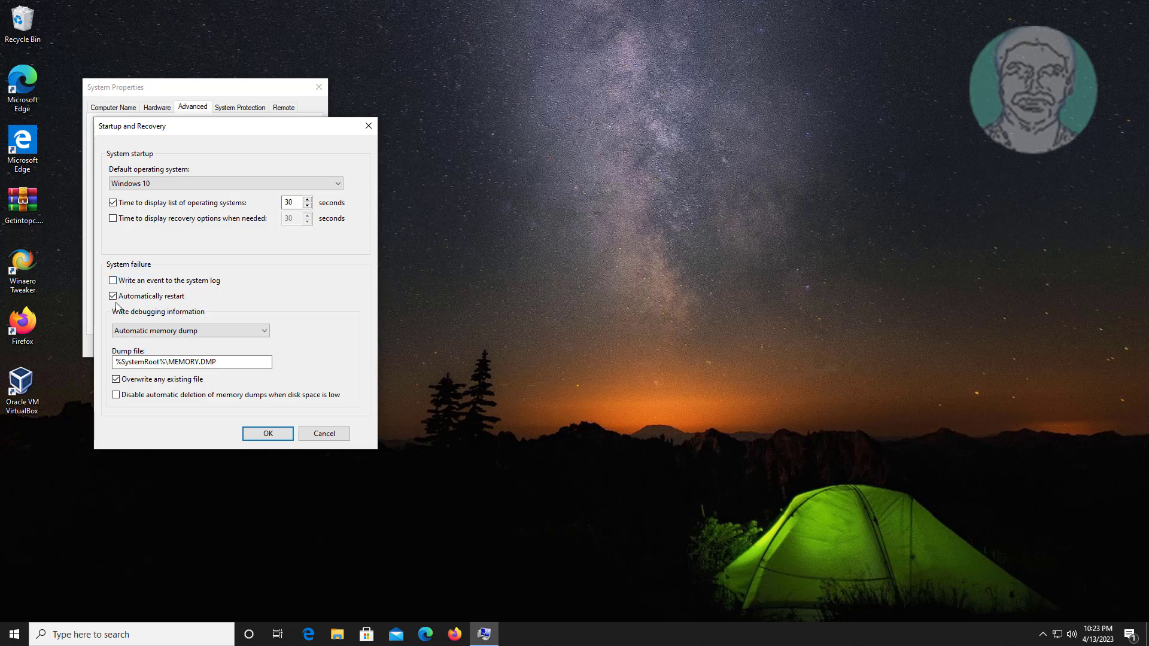
left_click(112, 296)
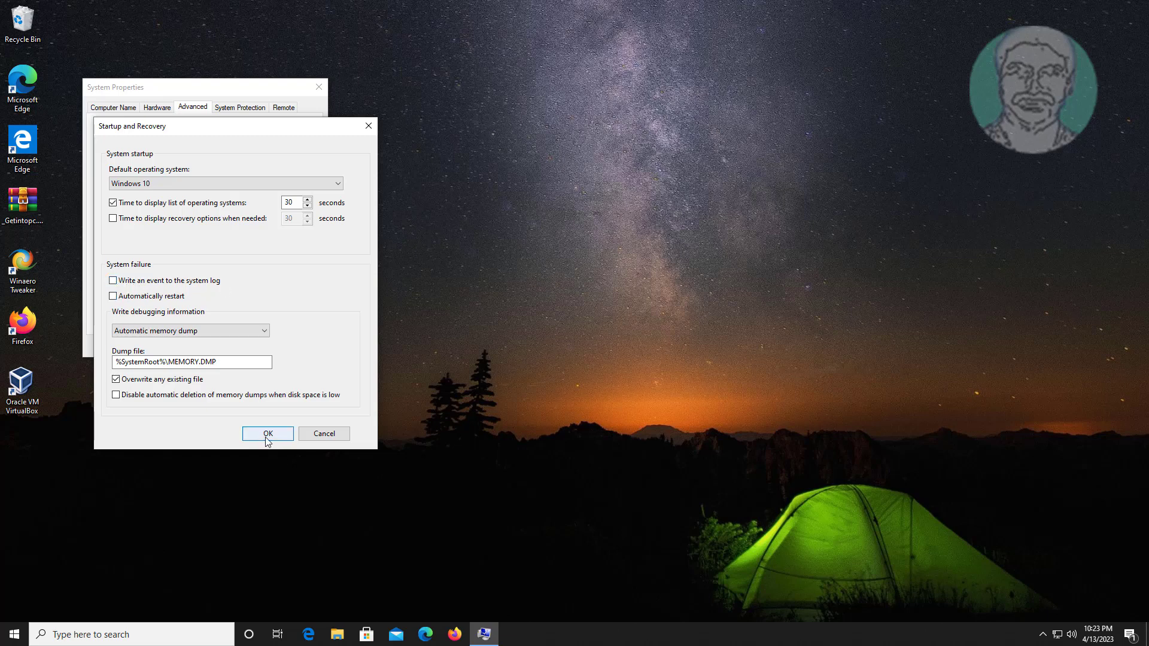
left_click(267, 433)
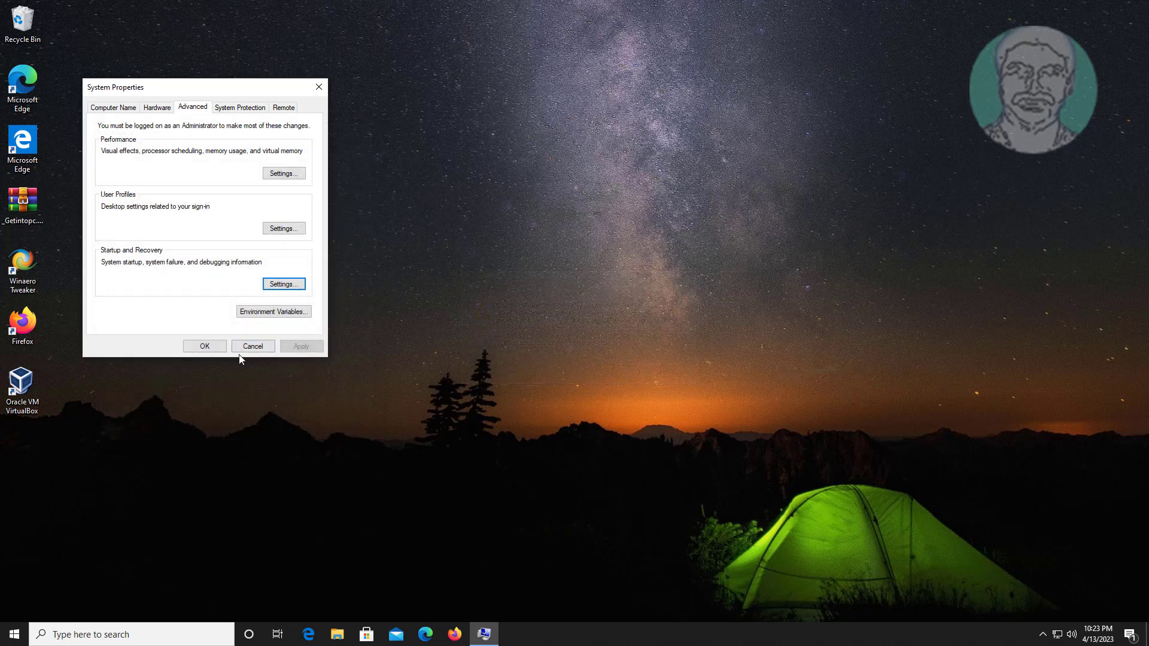
left_click(252, 345)
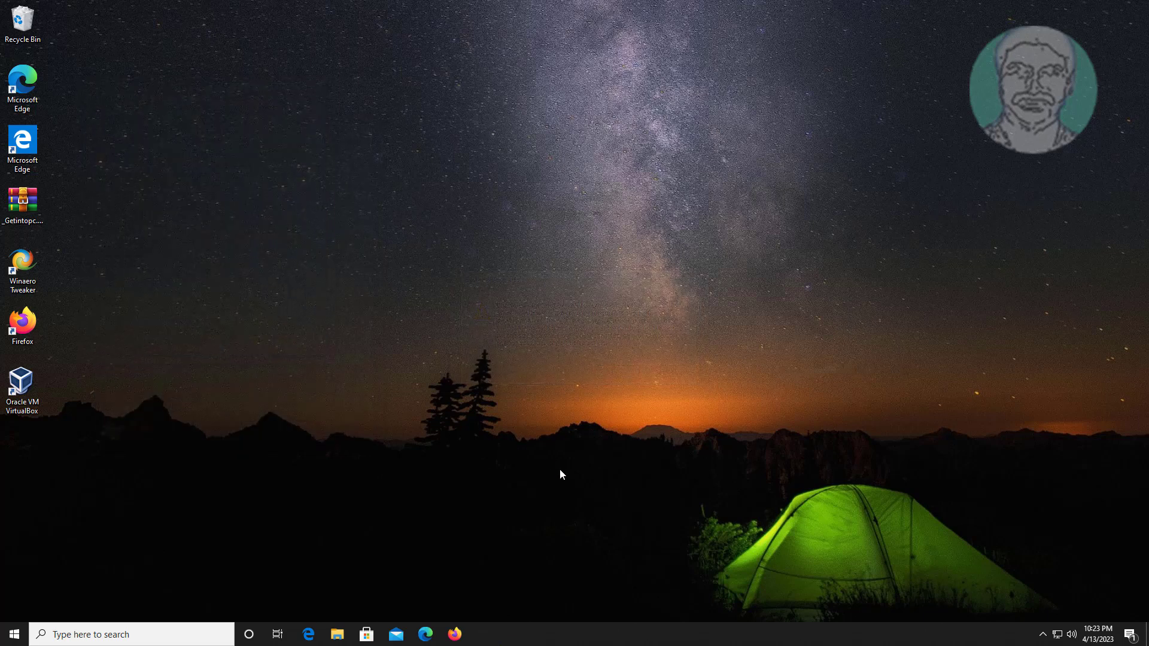
Show the Start menu power options, then bring up the taskbar search panel
left_click(13, 635)
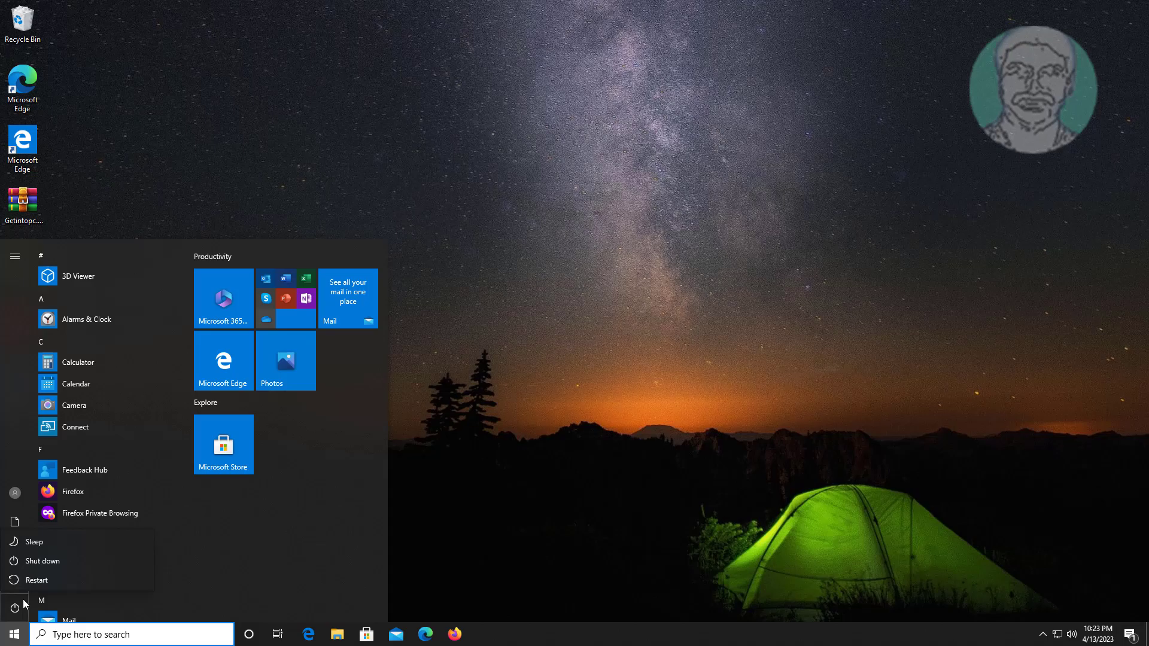
left_click(37, 580)
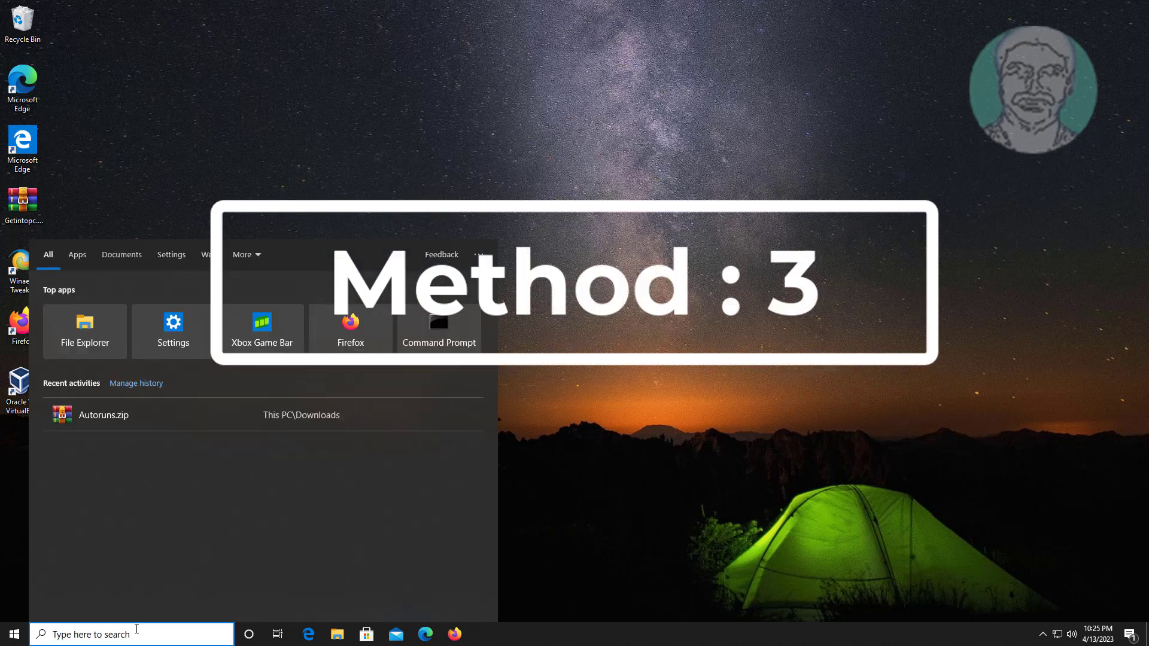
Launch Windows Memory Diagnostic from search and choose 'Restart now and check for problems'
type("memory dia")
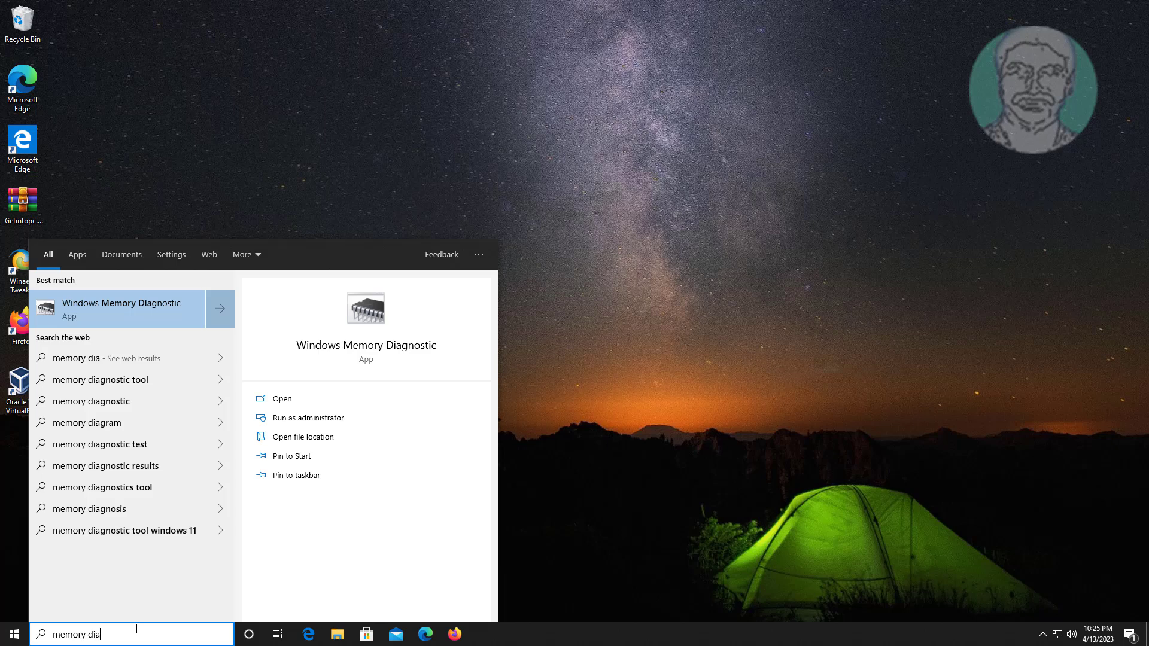
type("gnostic")
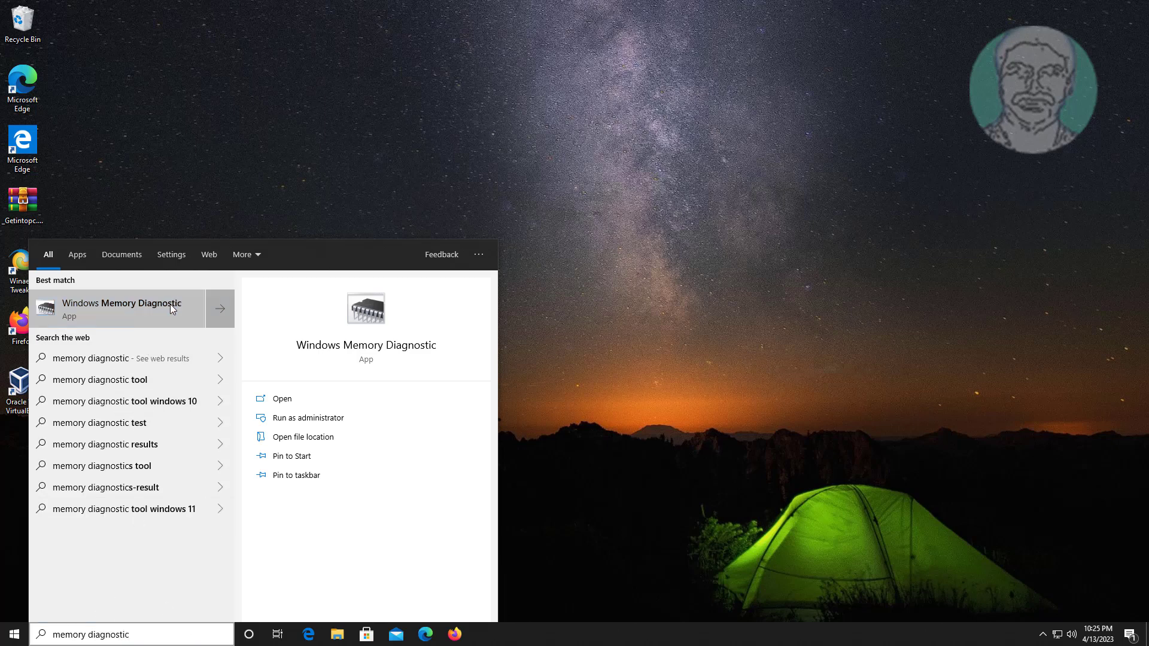
left_click(282, 398)
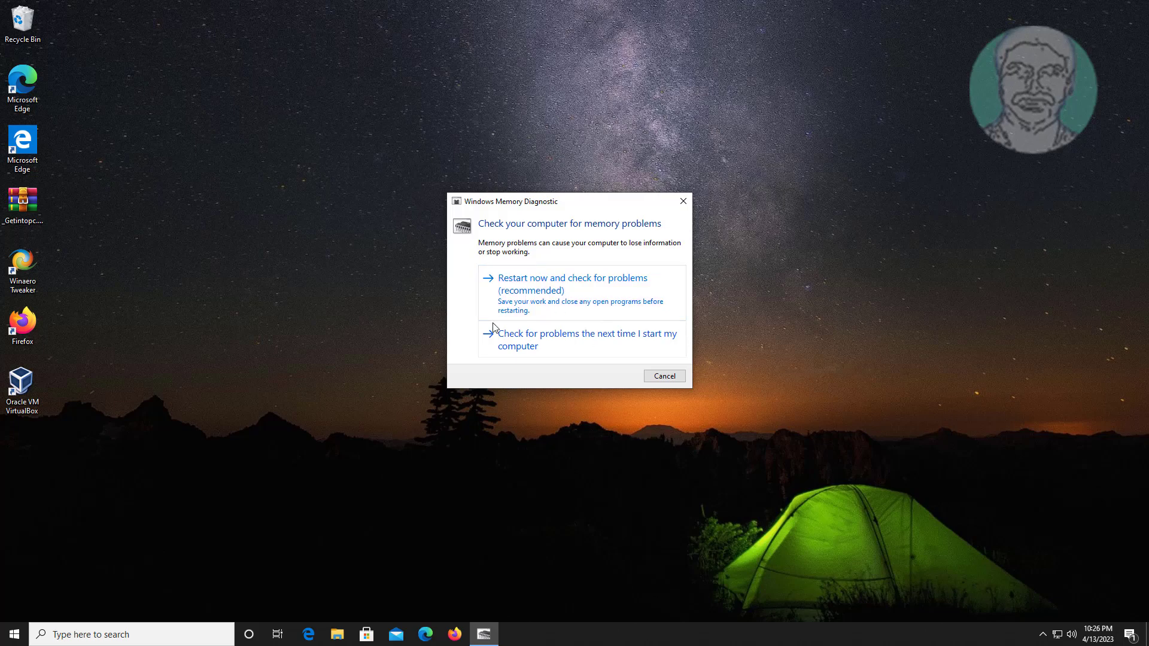
left_click(572, 284)
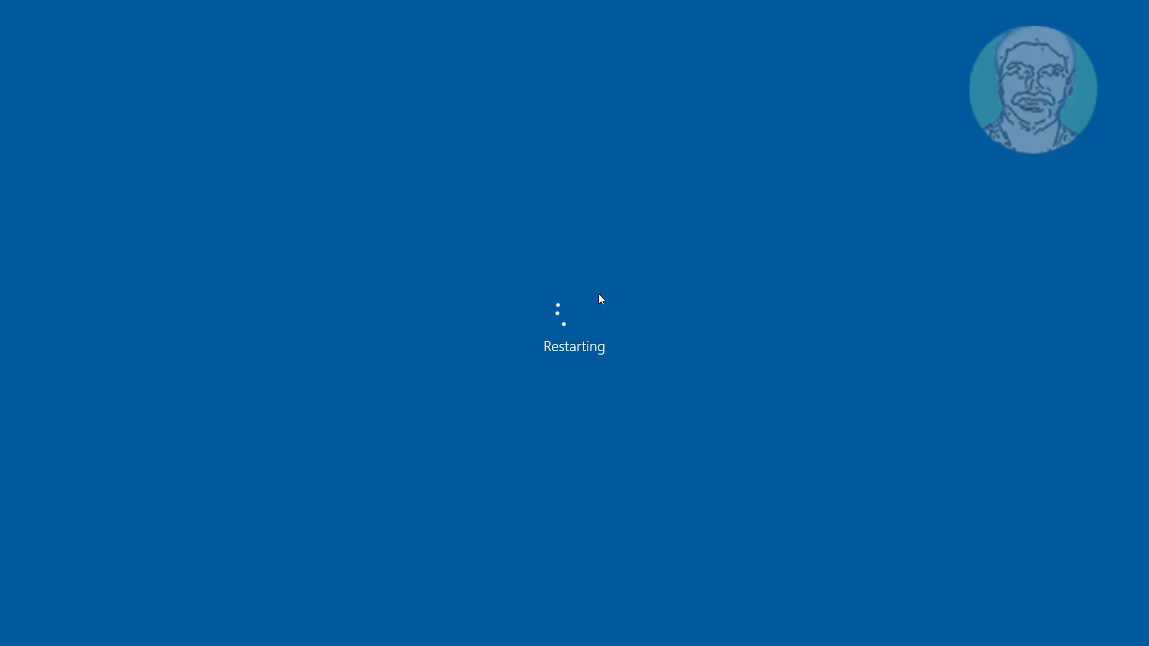
mouse_move(1143, 399)
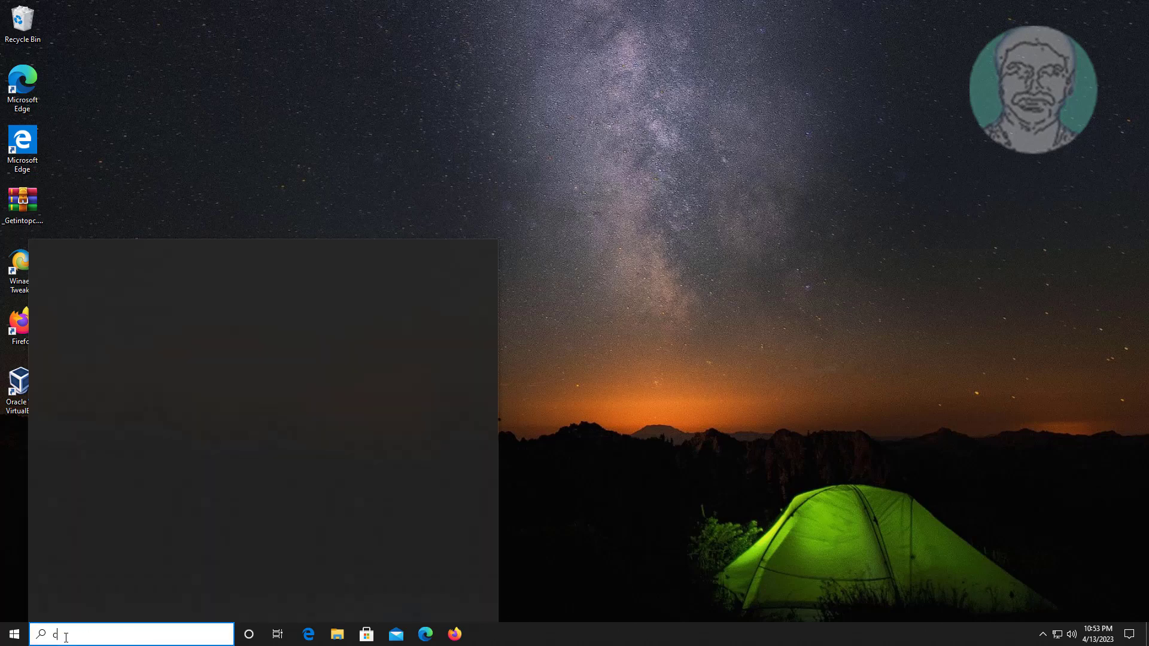
Search 'cmd' and run Command Prompt as administrator
type("md")
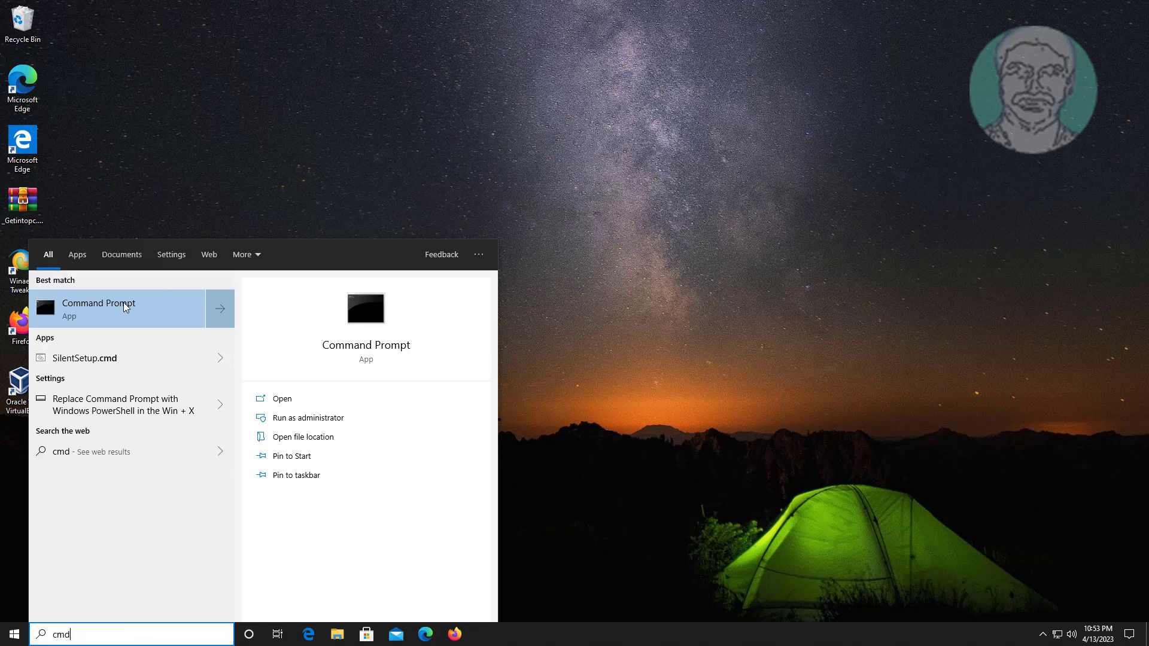
mouse_move(417, 215)
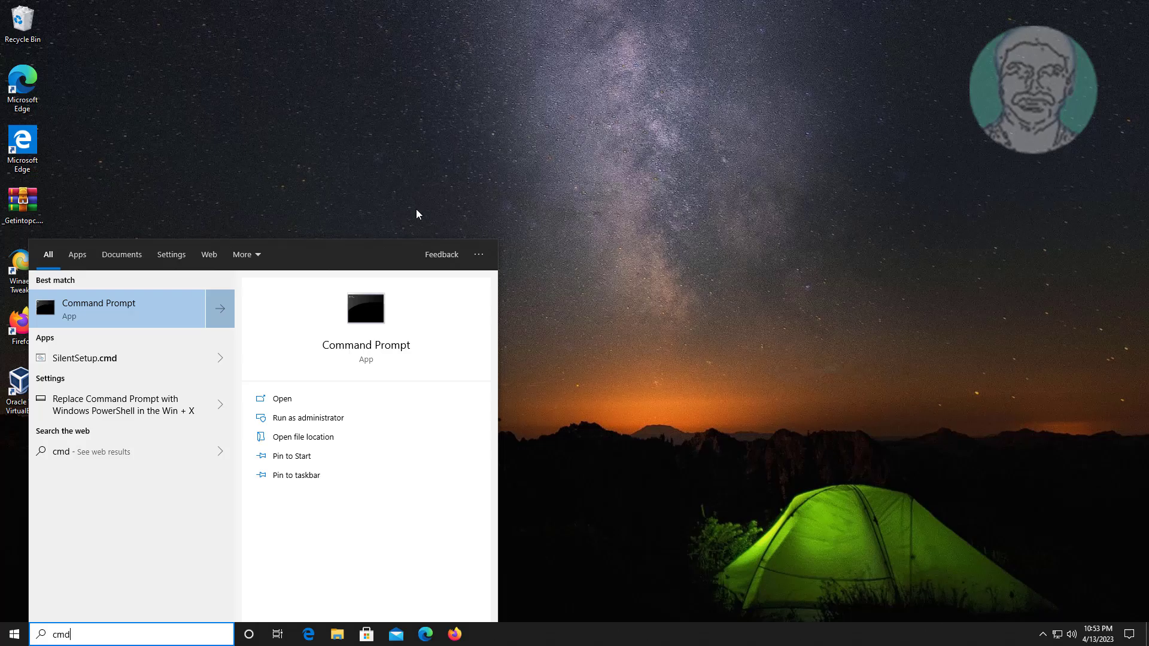
left_click(307, 417)
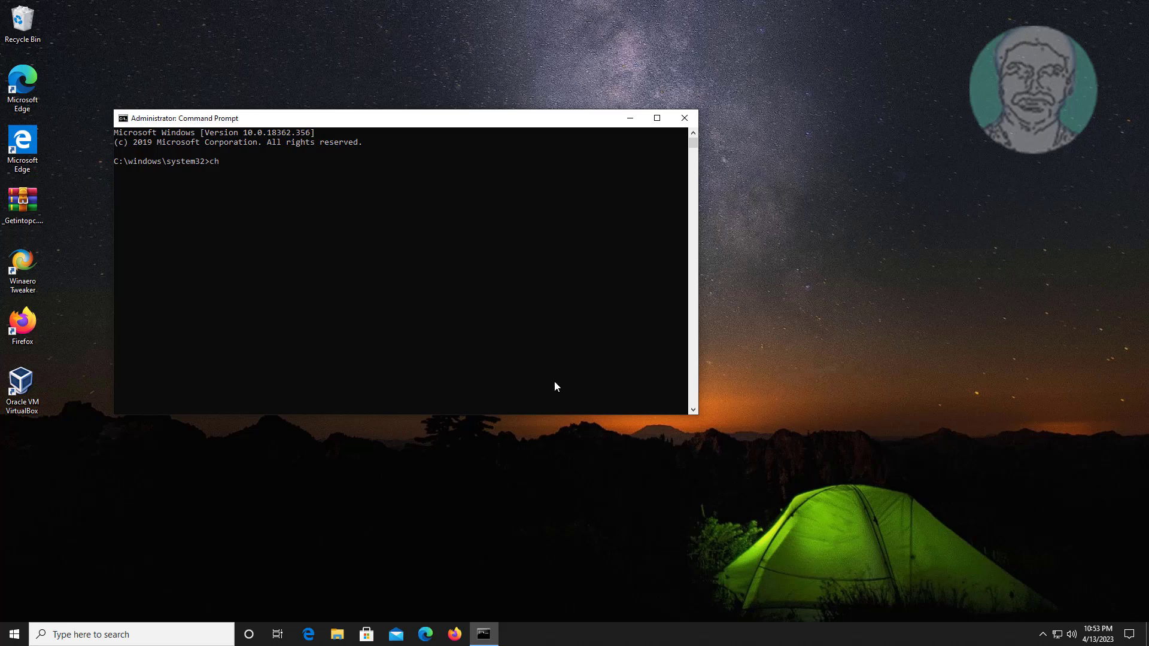
Run 'chkdsk /f /x /r c:' to schedule the check for restart, then close Command Prompt
type("kdsk /")
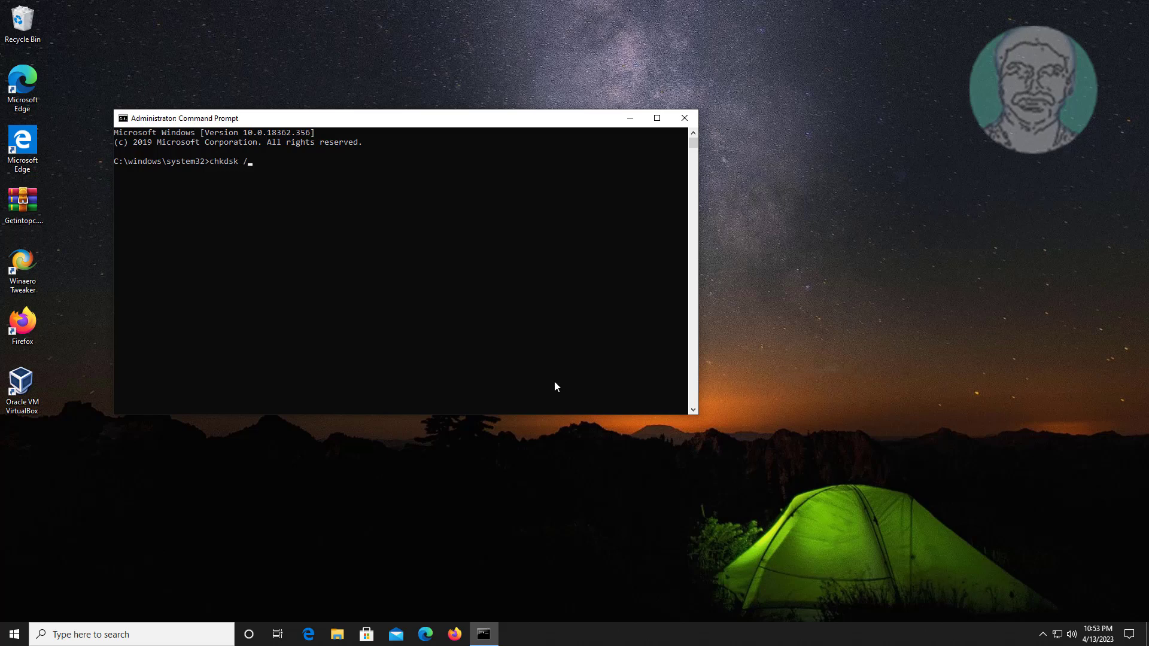
type("f /x")
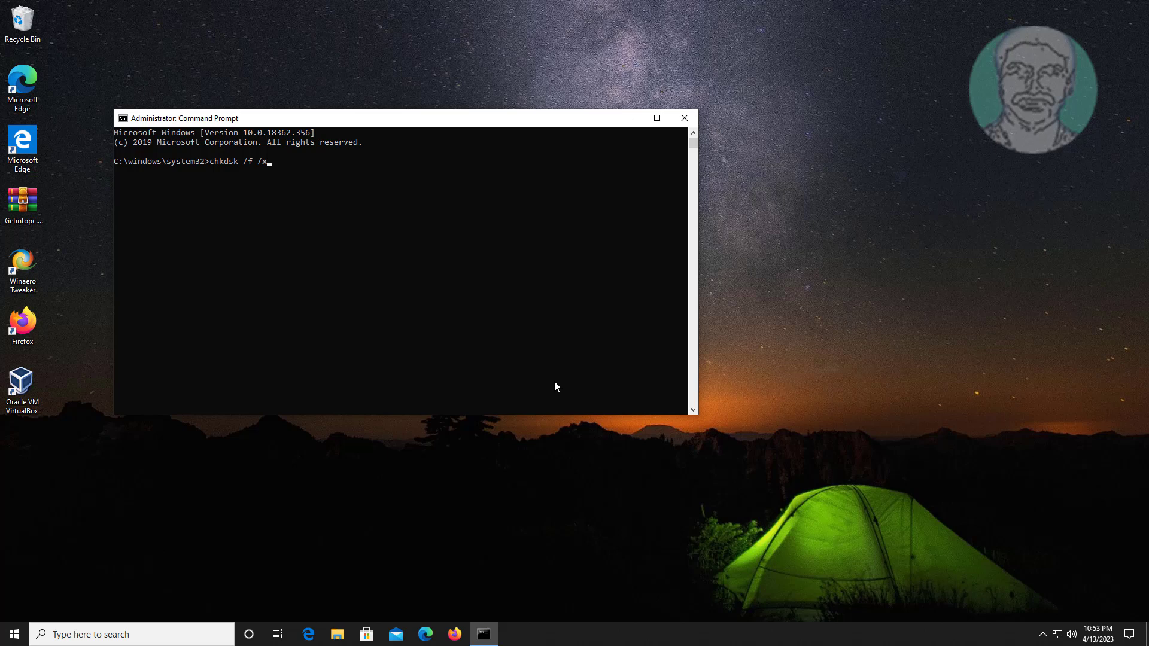
type("/r c:")
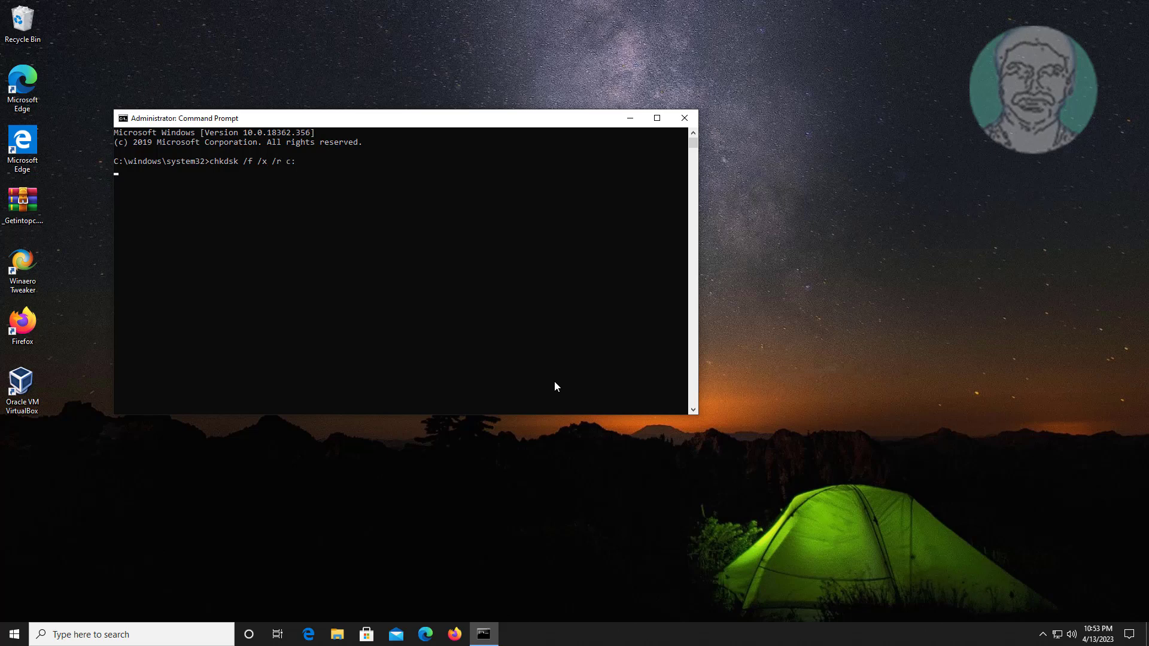
key("Return")
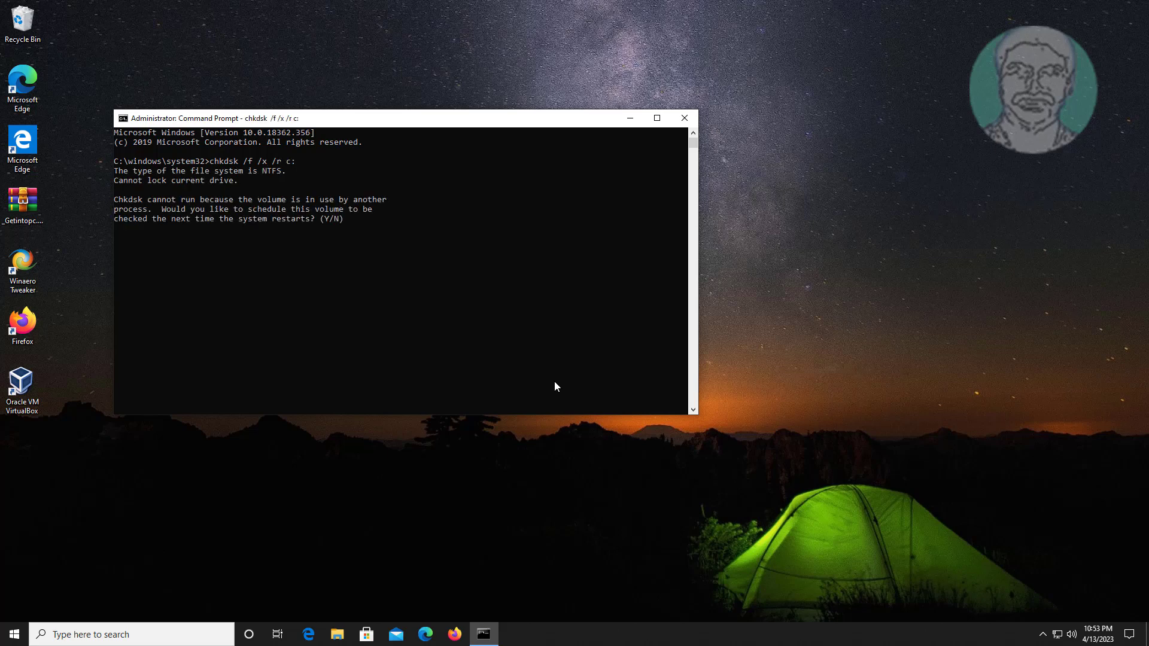
left_click(683, 119)
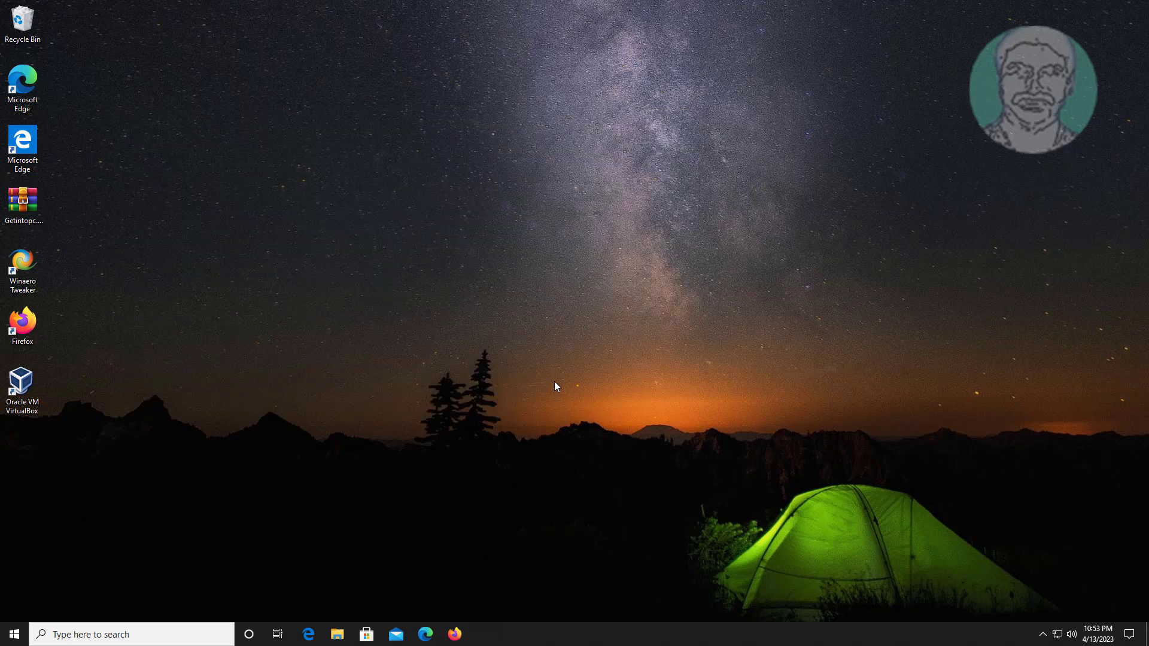
Restart Windows so the scheduled chkdsk repair of drive C: runs during boot
left_click(12, 634)
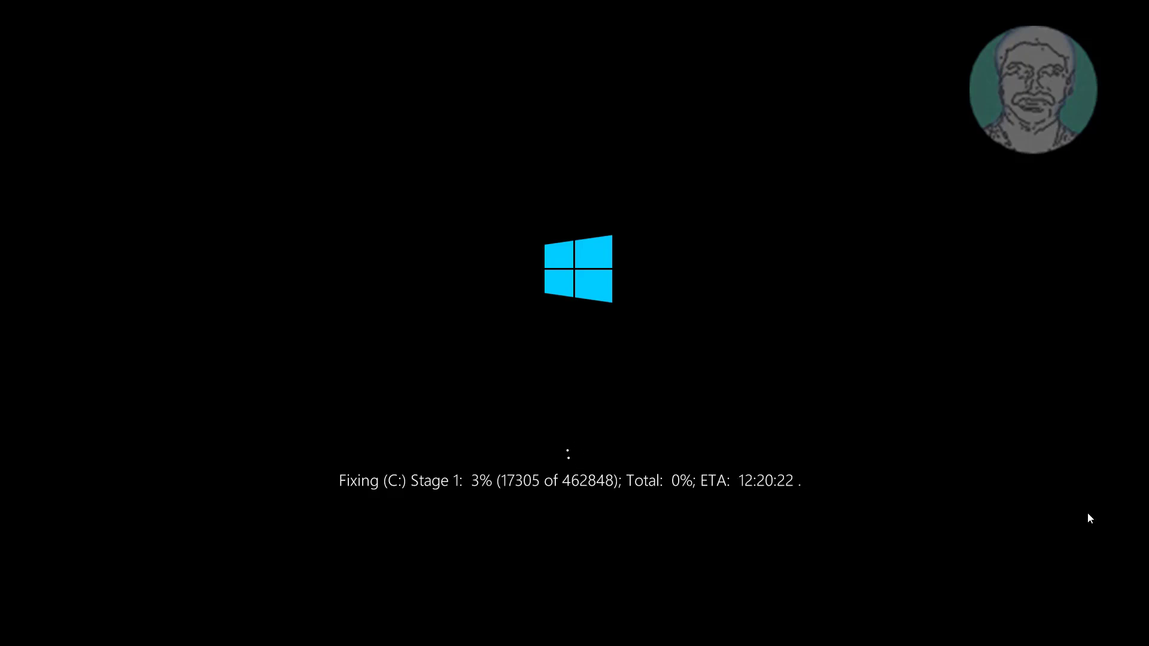
mouse_move(1078, 496)
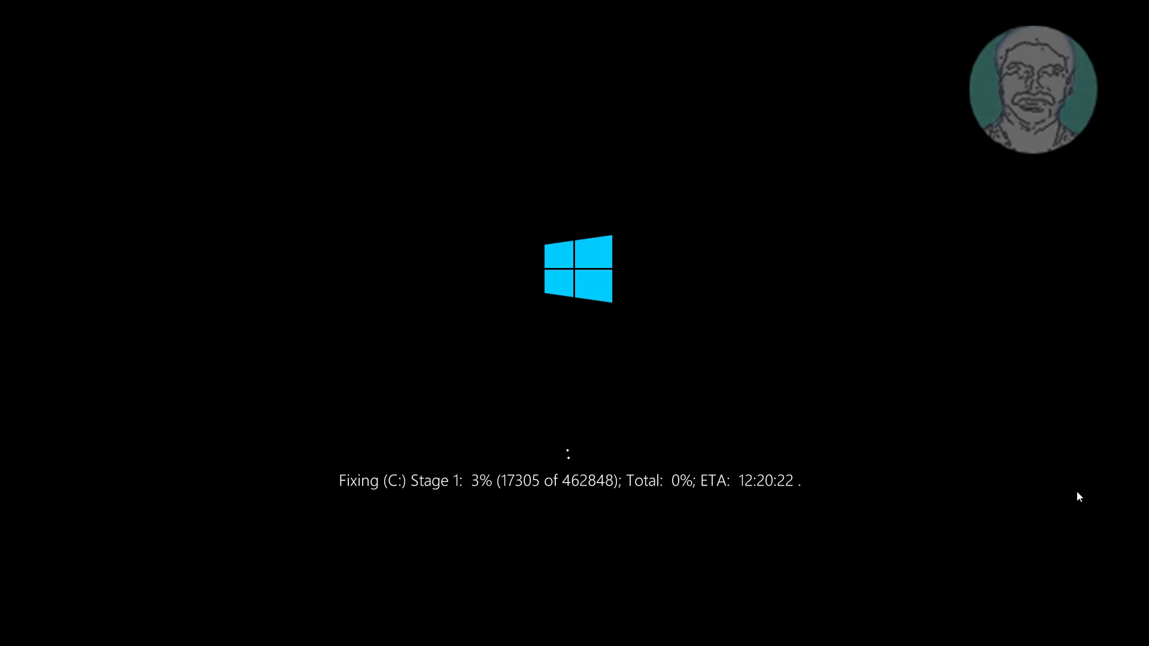